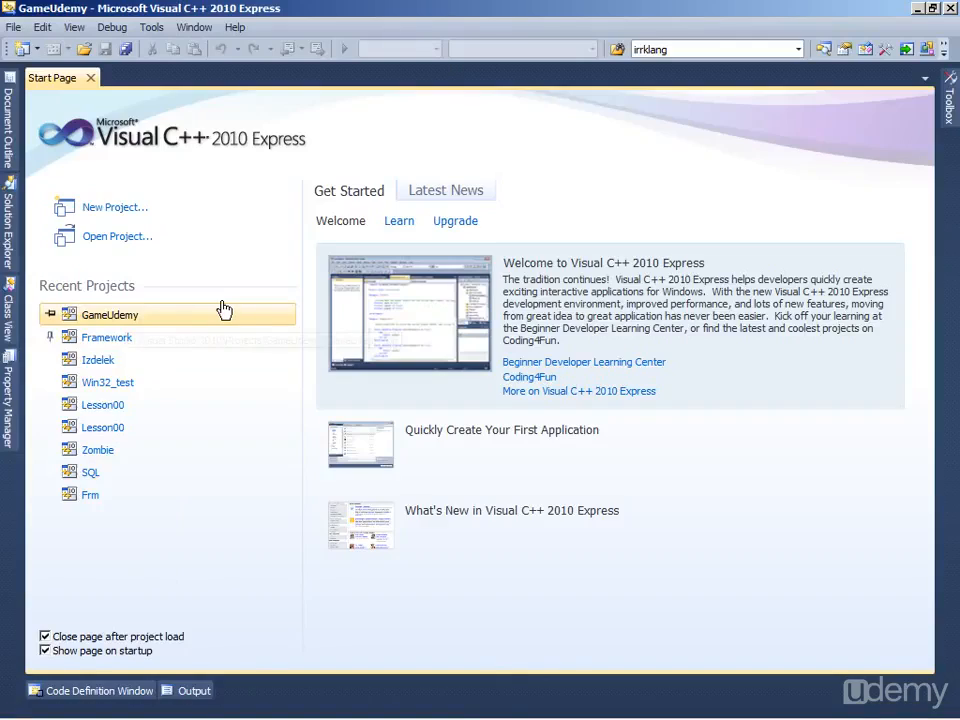
# Step: Open the GameUdemy project from Recent Projects and scroll through Main.cpp's events and logic sections
pyautogui.doubleClick(110, 314)
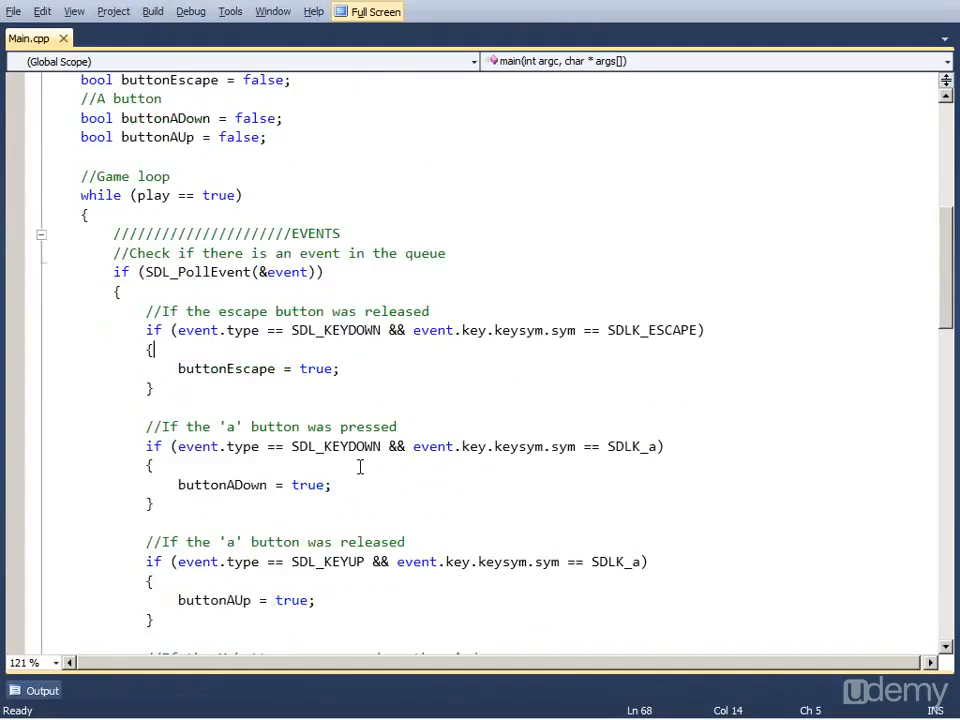
pyautogui.scroll(-3)
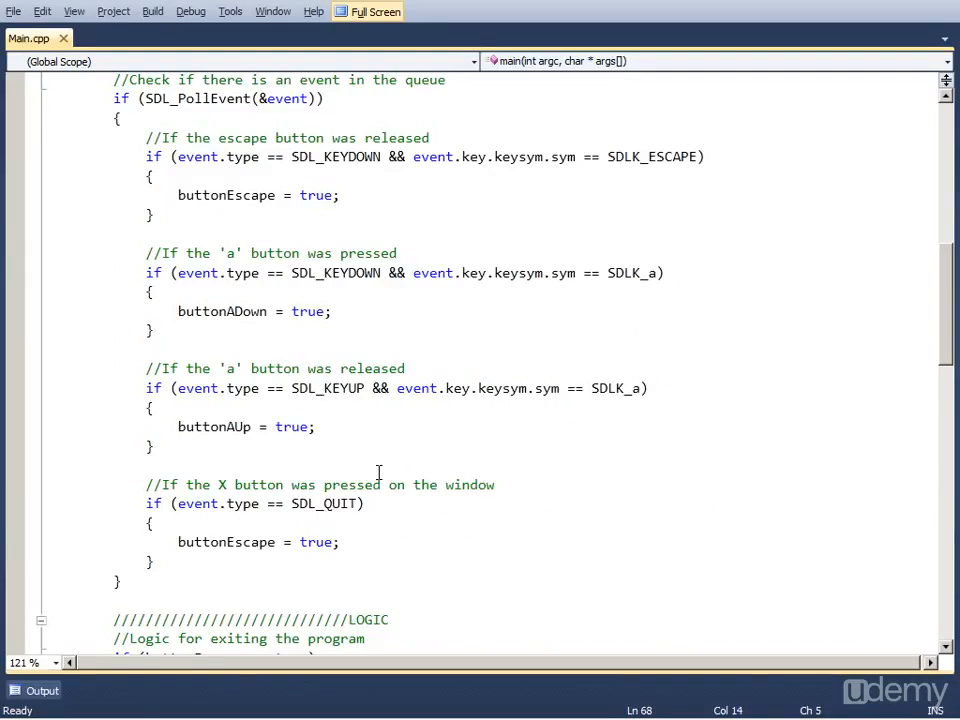
pyautogui.moveTo(396, 396)
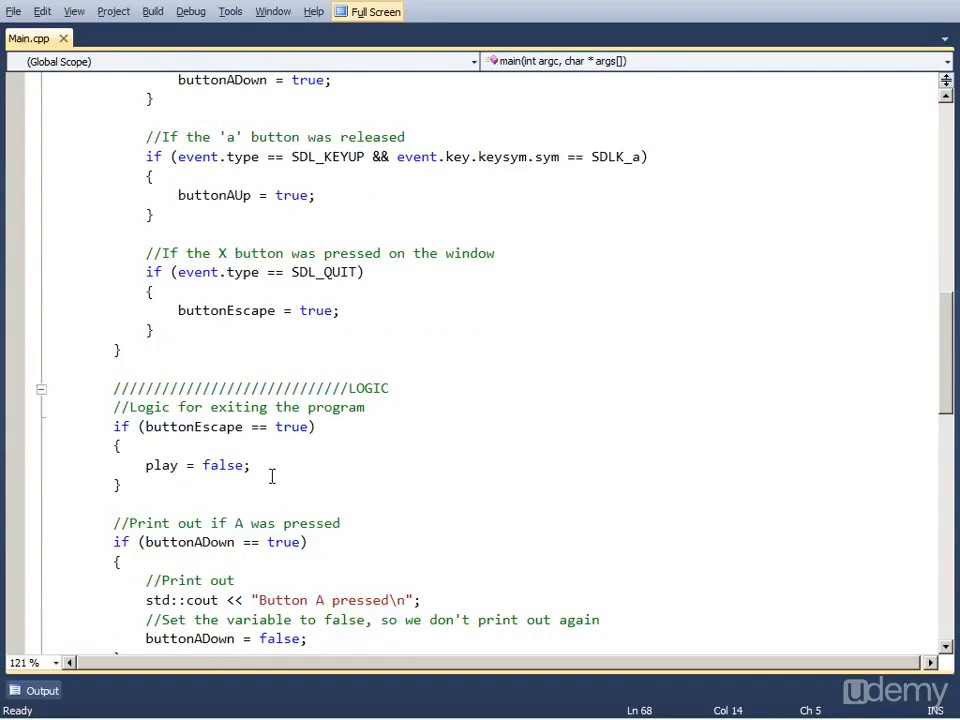
pyautogui.scroll(-3)
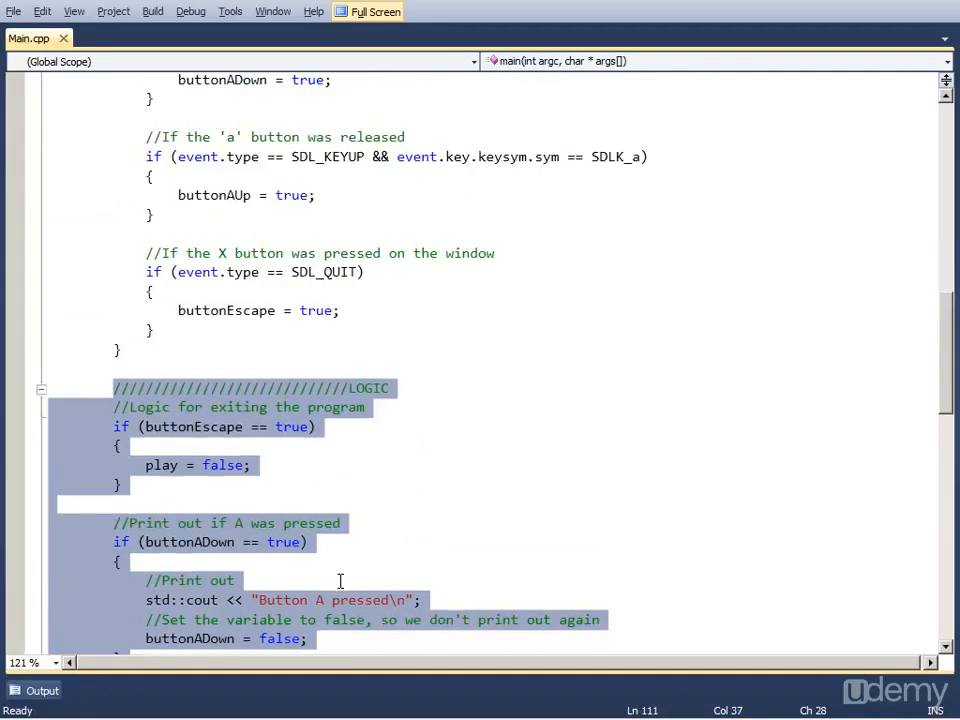
pyautogui.scroll(3)
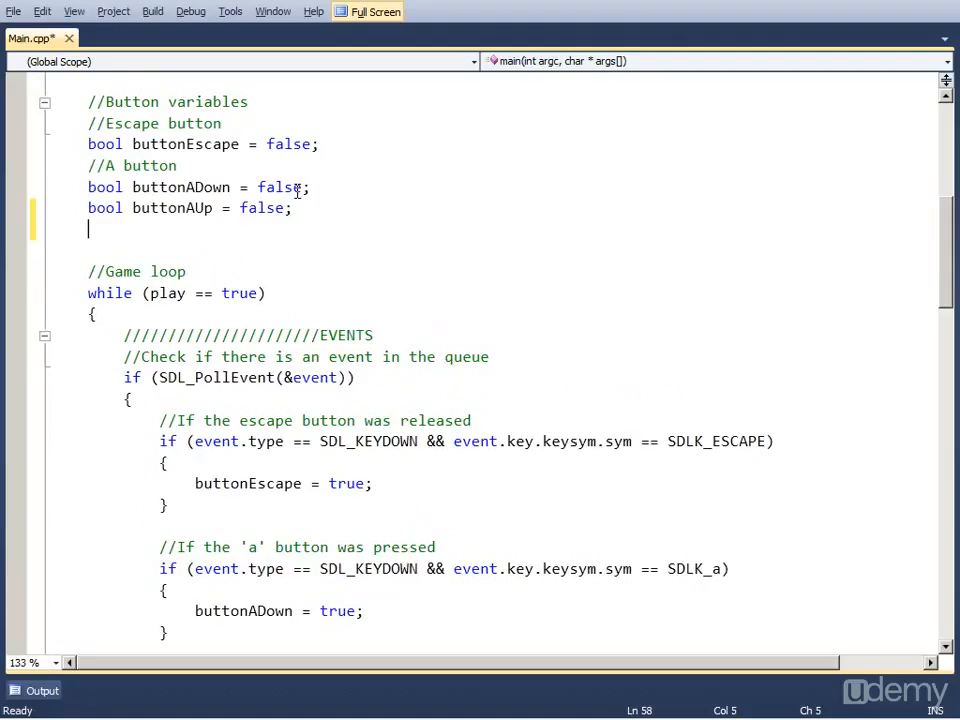
# Step: Declare bool buttonMouseLeft below bool buttonAUp and save Main.cpp
pyautogui.write('bool buttonMous')
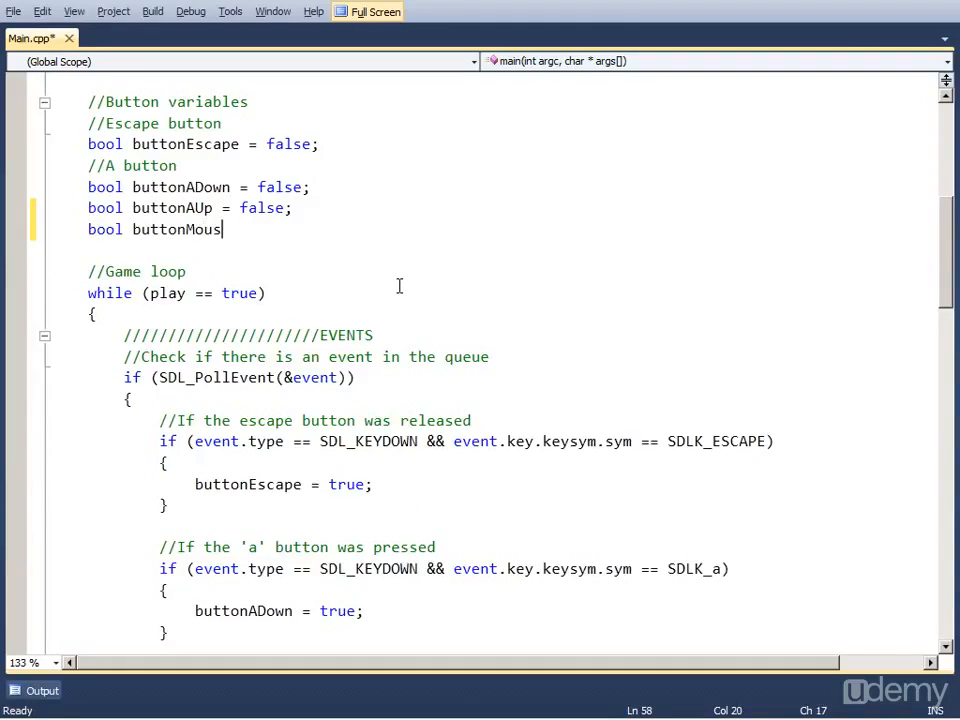
pyautogui.write('eLeft')
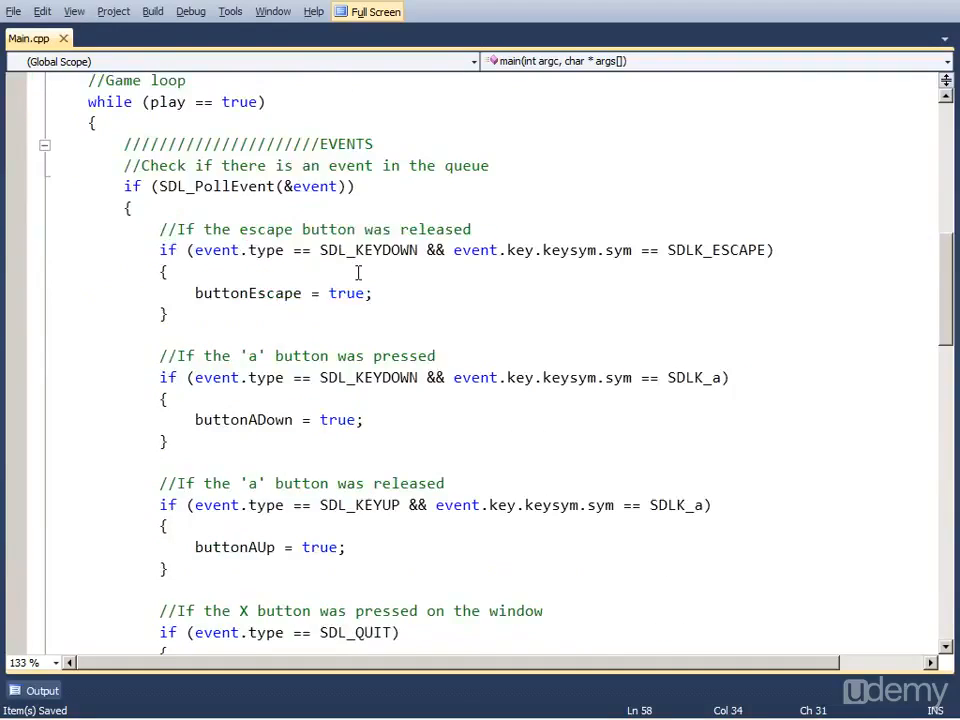
# Step: Start the check if (event.type == SDL_MOUSEBUTTONDOWN after the SDL_QUIT block
pyautogui.scroll(-3)
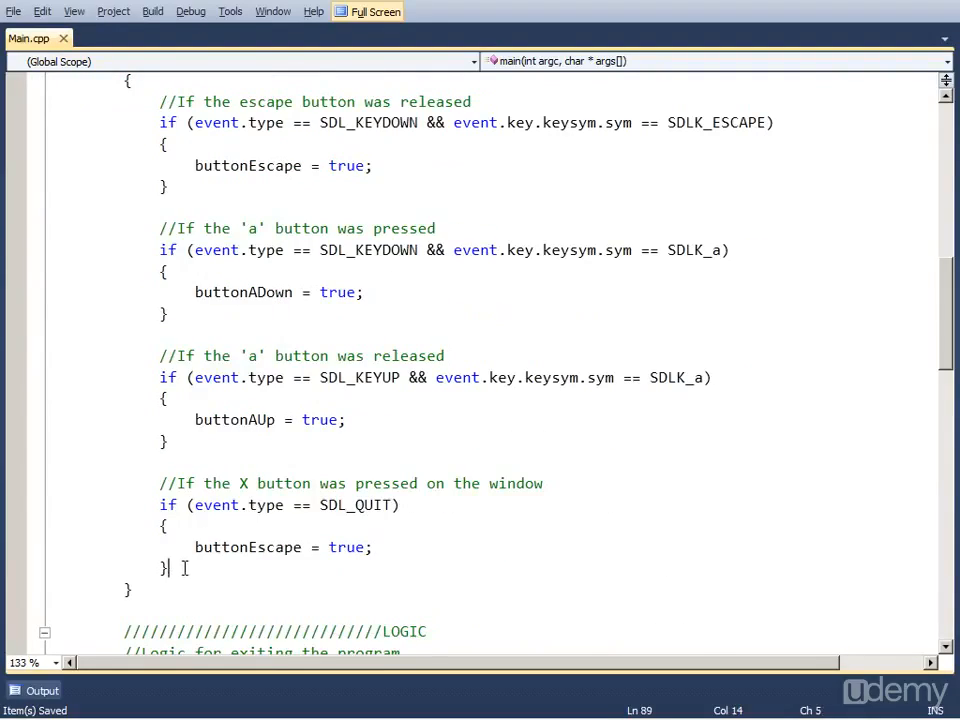
pyautogui.write('if')
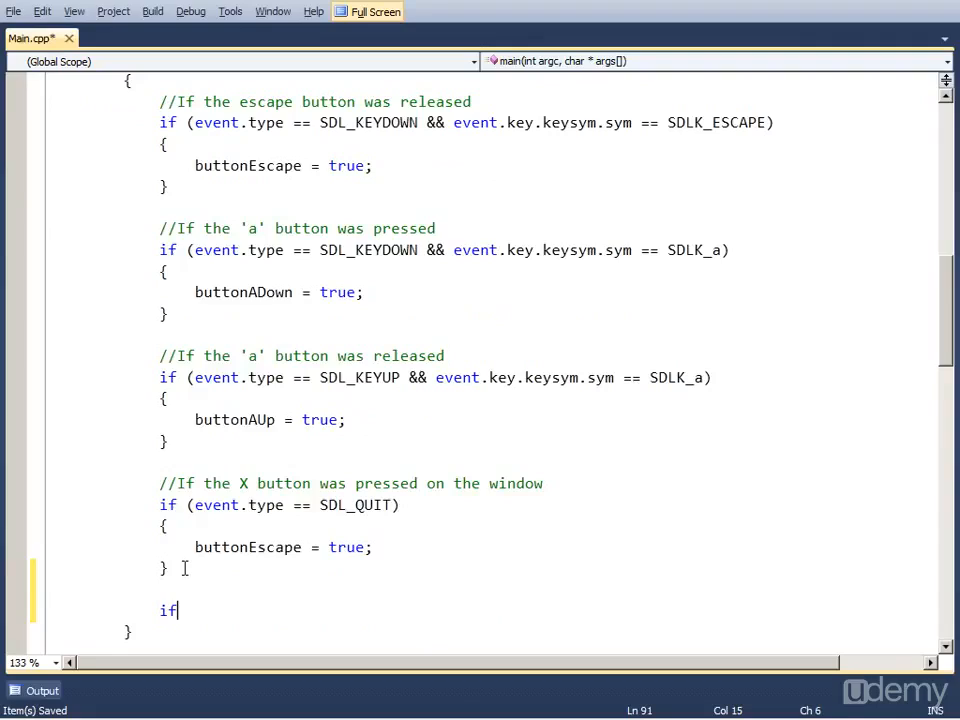
pyautogui.write('(')
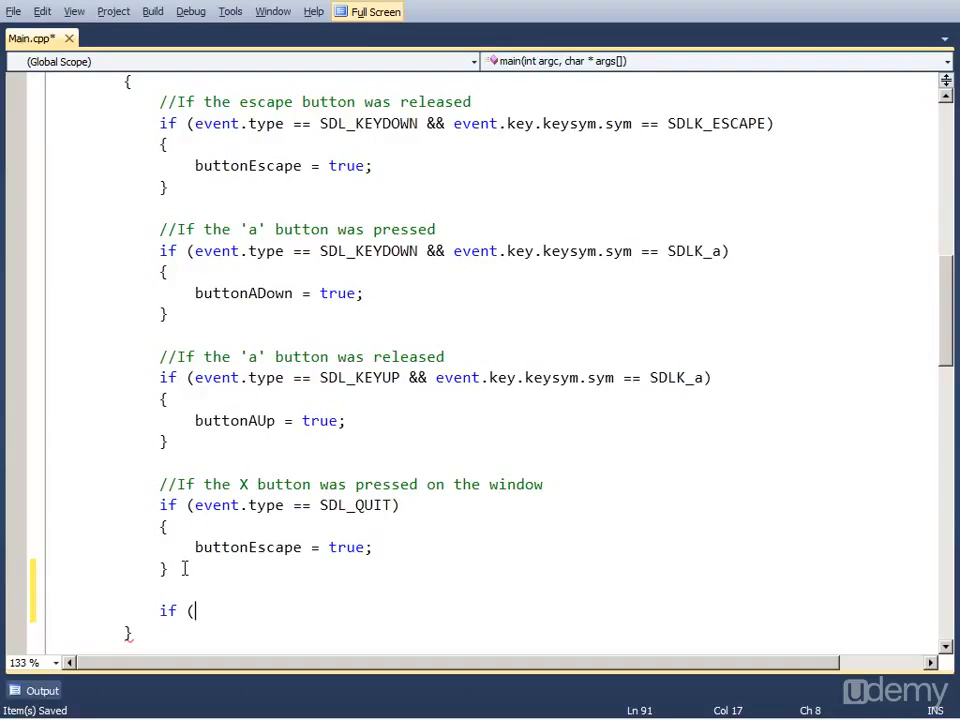
pyautogui.write('event.type ++')
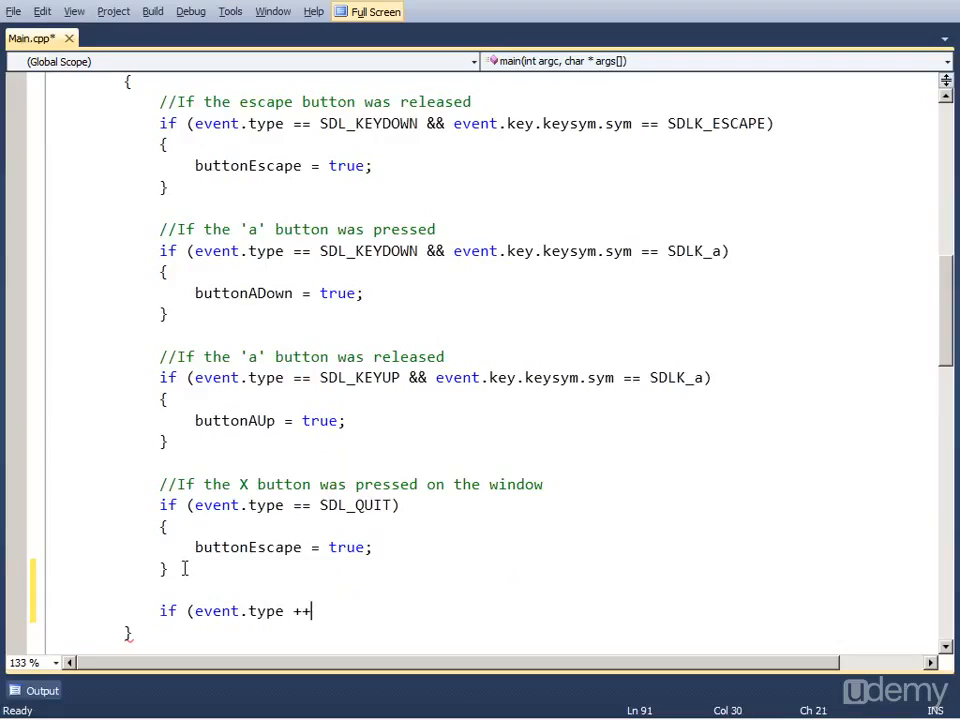
pyautogui.write('== SDL')
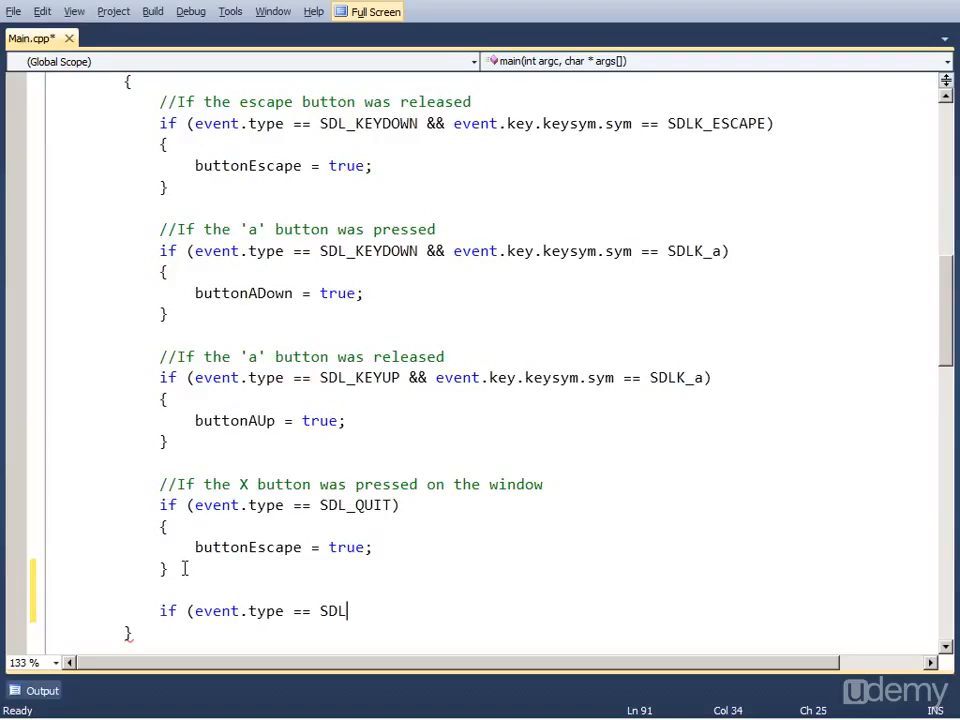
pyautogui.write('MOUSEBUTTONDOWN')
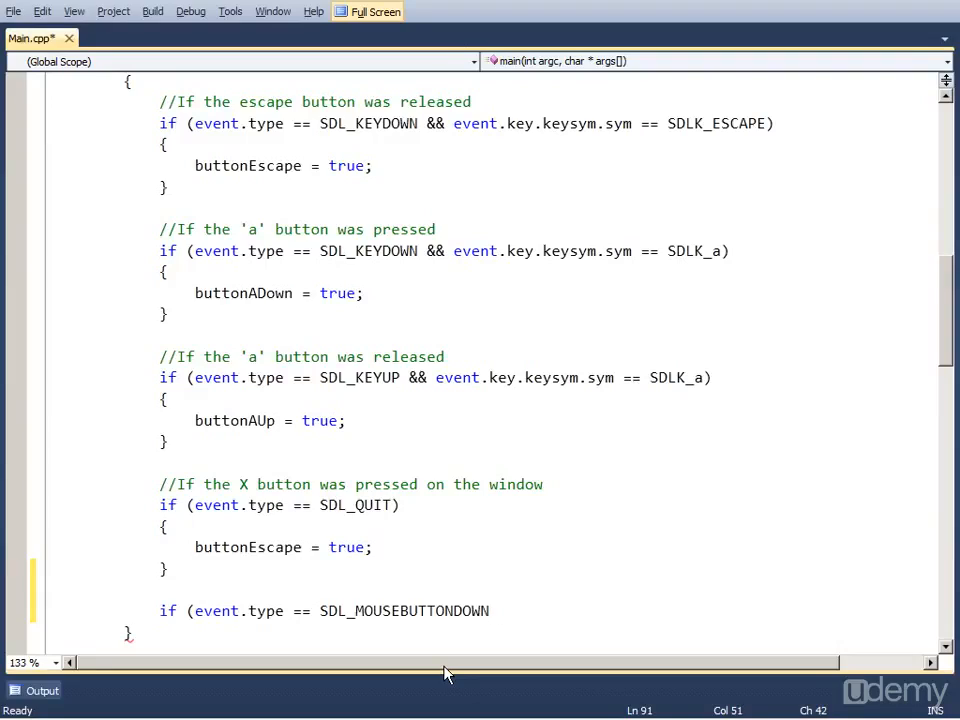
# Step: Complete the condition with && event.button.button == SDL_BUTTON_LEFT, correcting RIGHT to LEFT
pyautogui.write('&&')
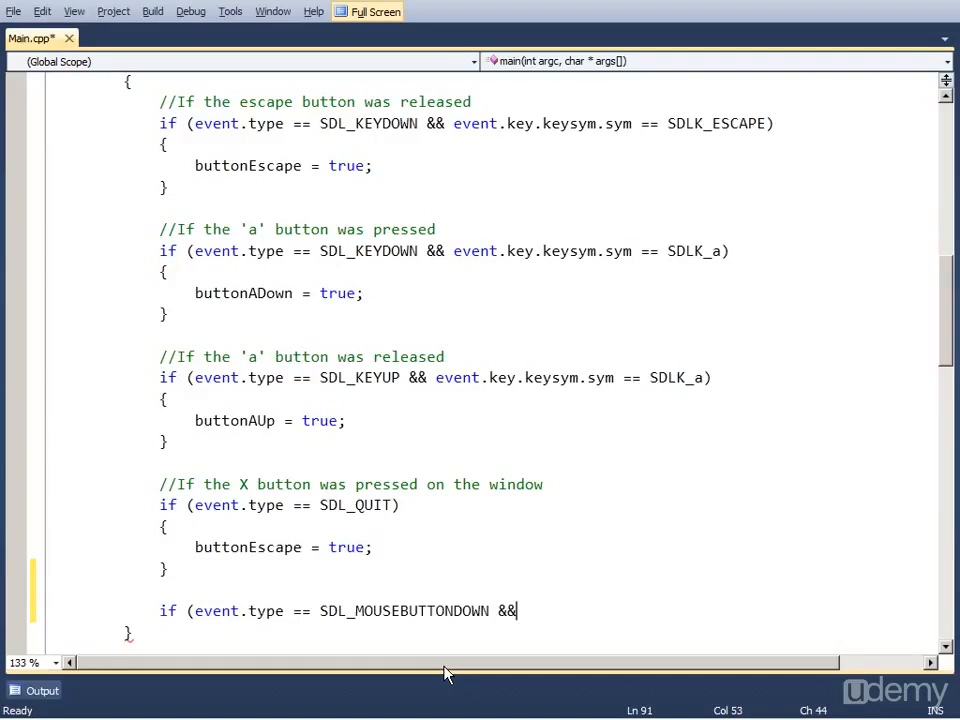
pyautogui.write('even')
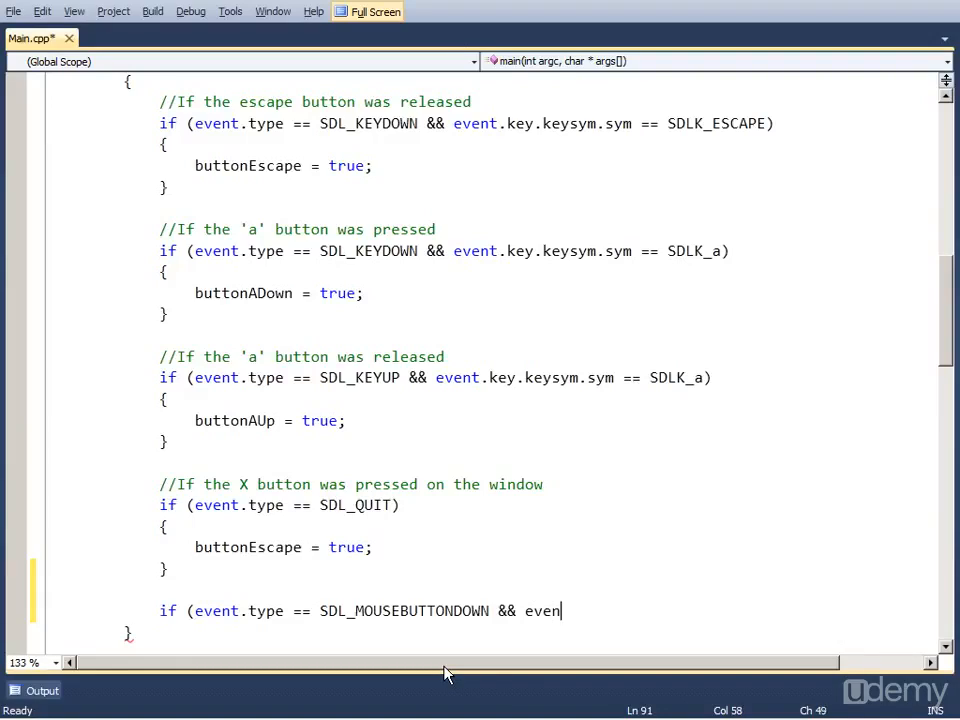
pyautogui.write('.button')
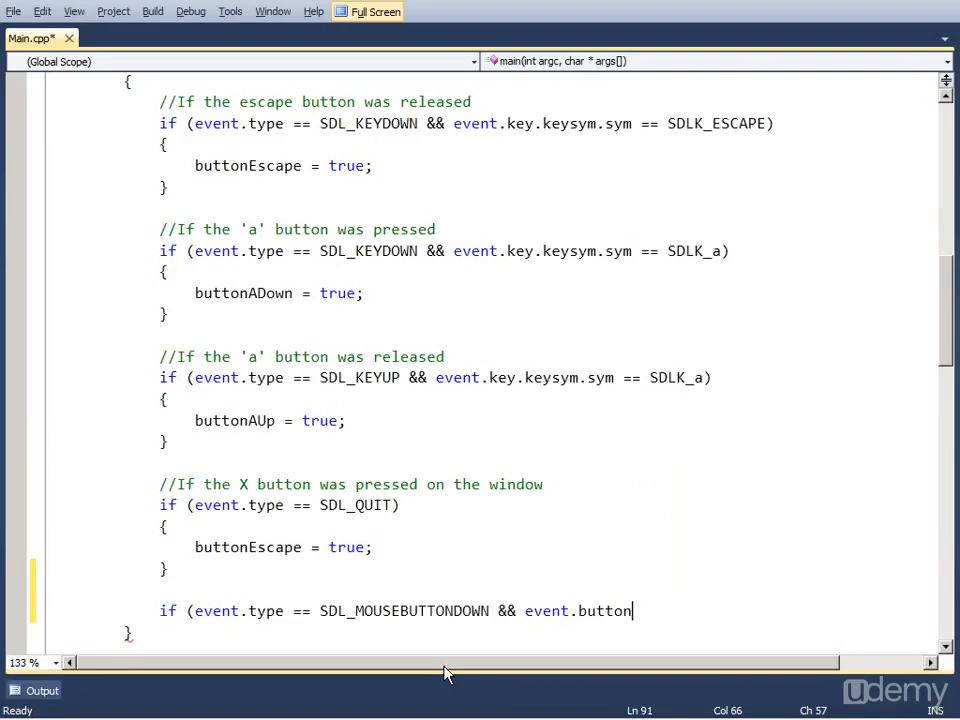
pyautogui.write('.button')
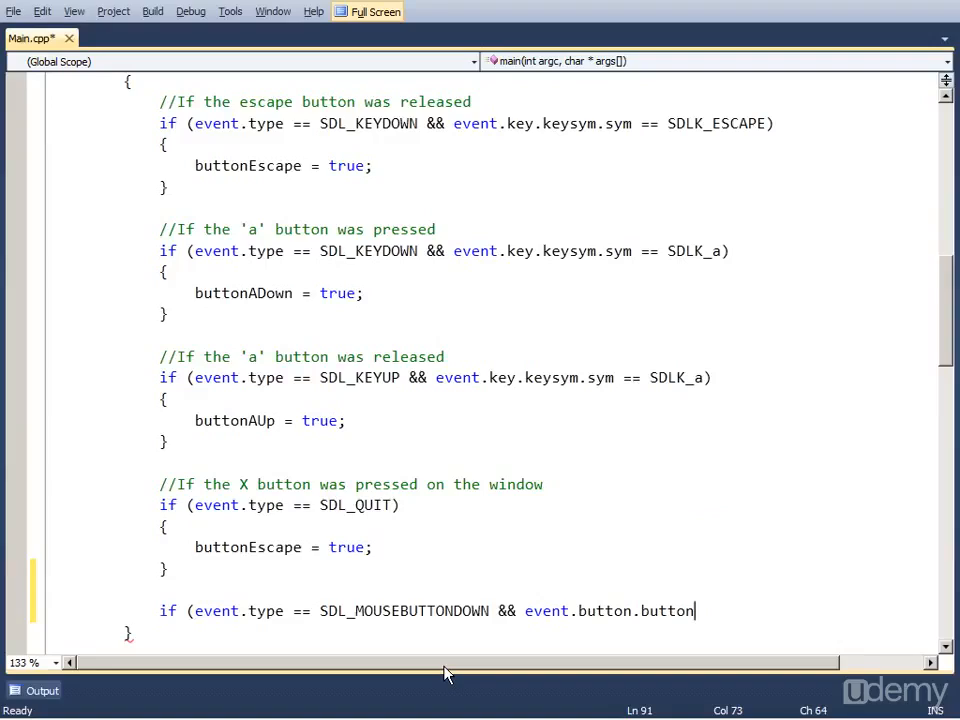
pyautogui.write('==')
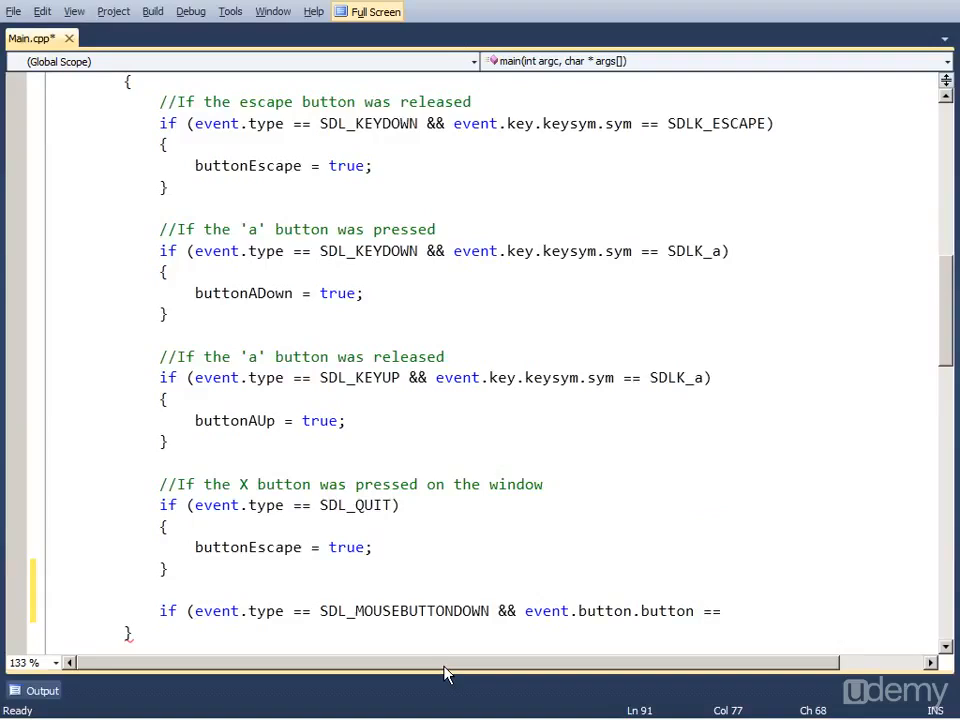
pyautogui.write('SDL_BUTT')
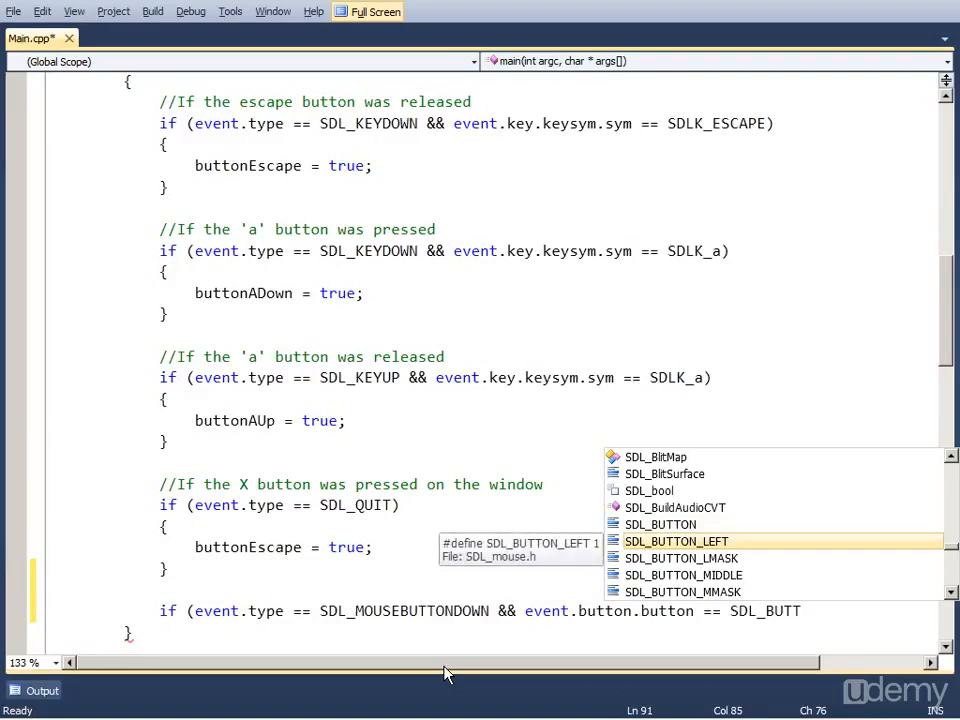
pyautogui.write('_RIGHT')
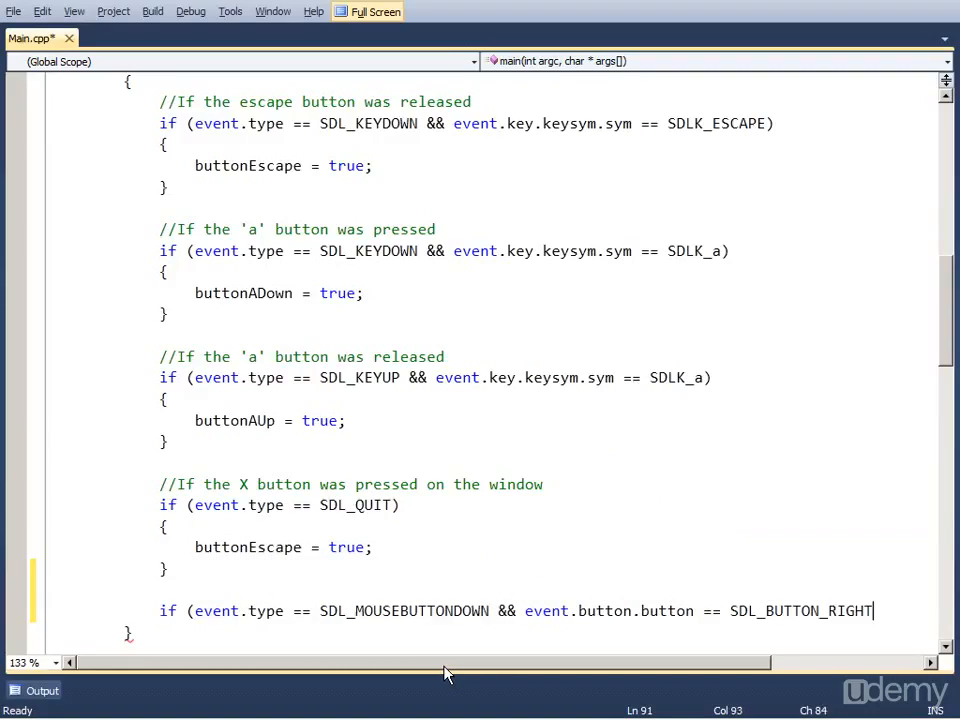
pyautogui.press('BackSpace')
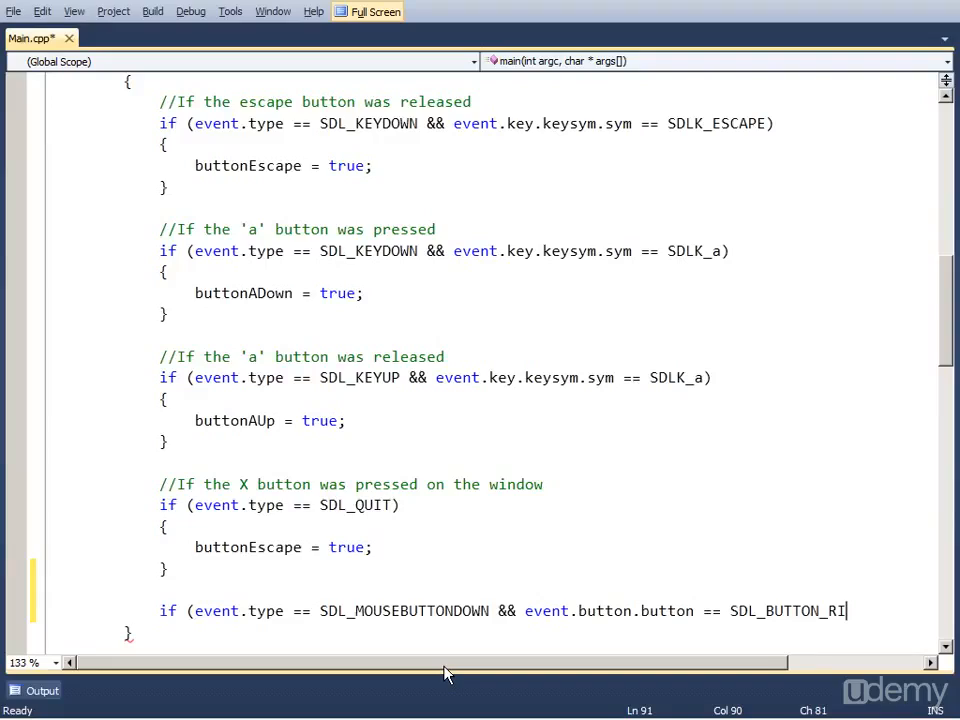
pyautogui.press('BackSpace')
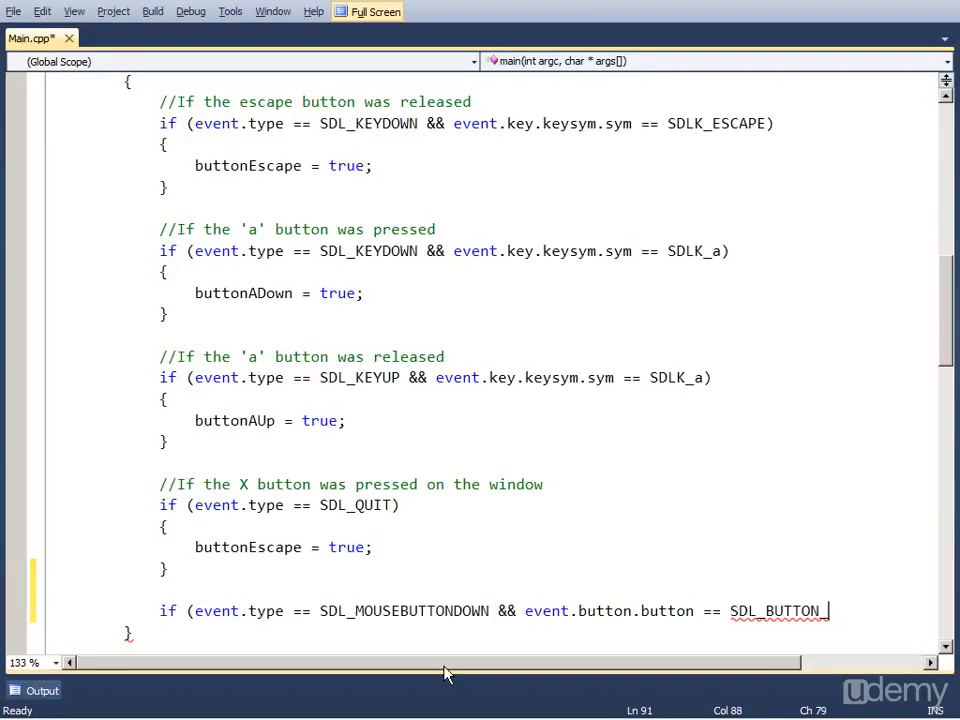
pyautogui.write('LEFT)')
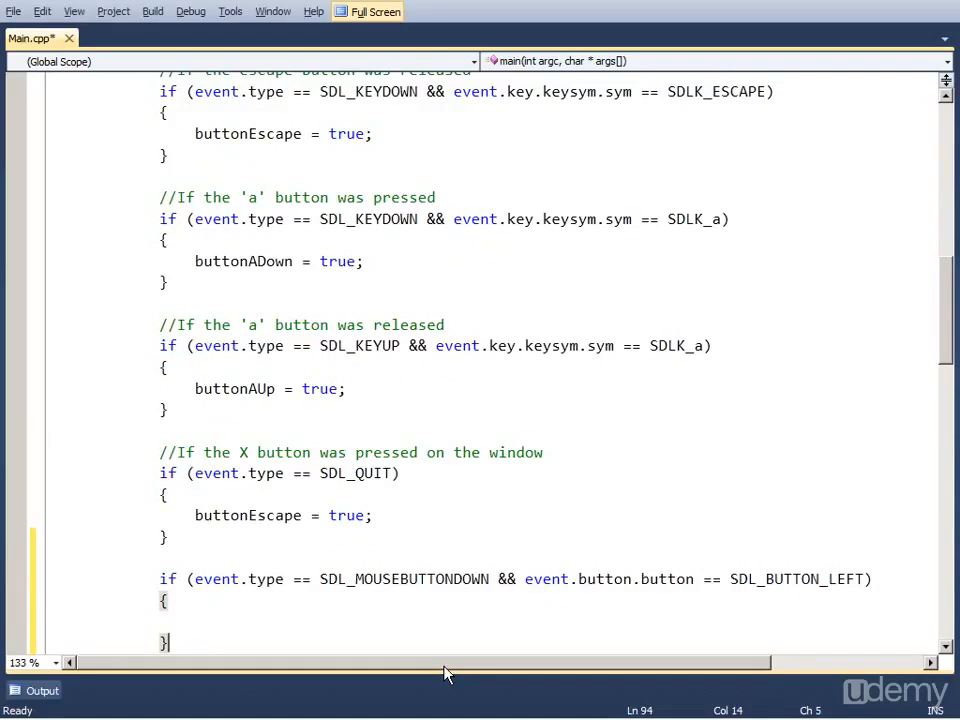
# Step: Set buttonMouseLeft = true inside the new left mouse-button block
pyautogui.doubleClick(400, 580)
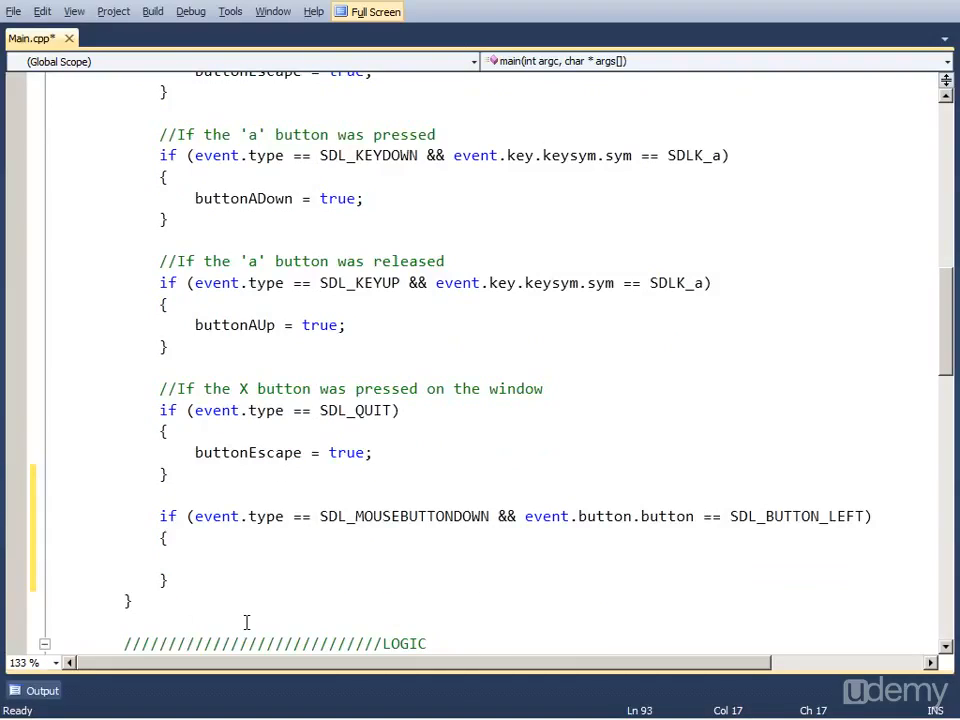
pyautogui.write('buttonM')
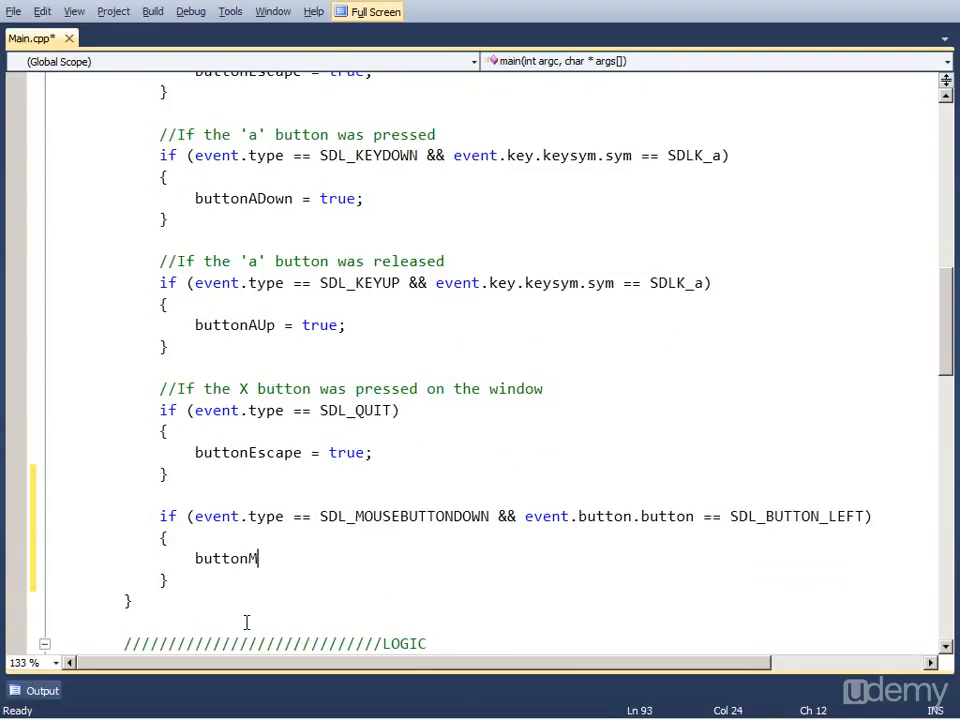
pyautogui.write('ouseLeft = true;')
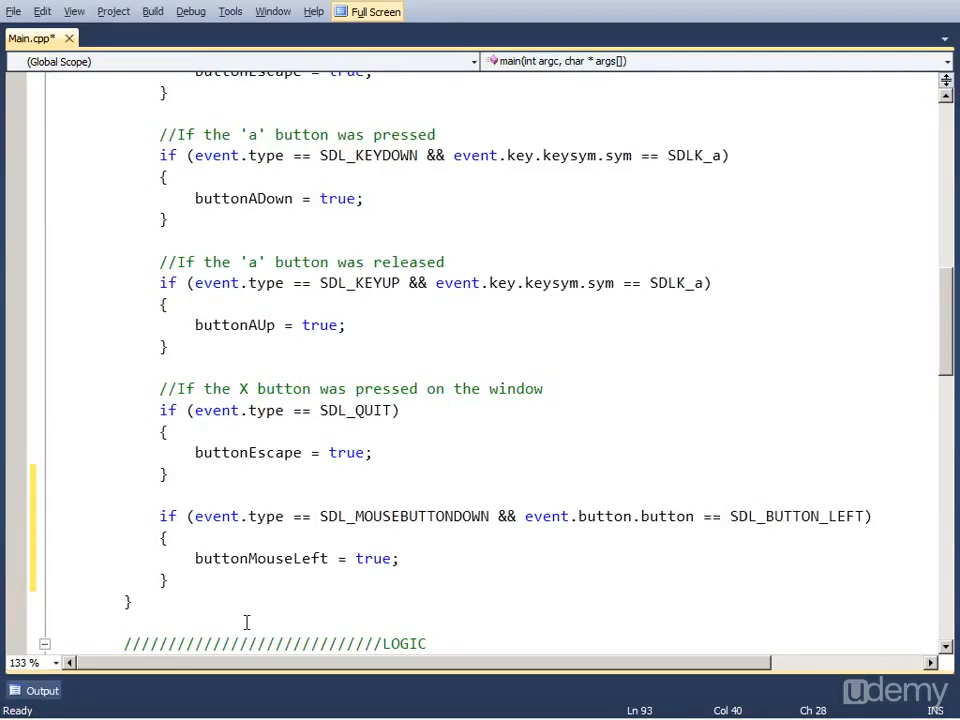
pyautogui.scroll(-3)
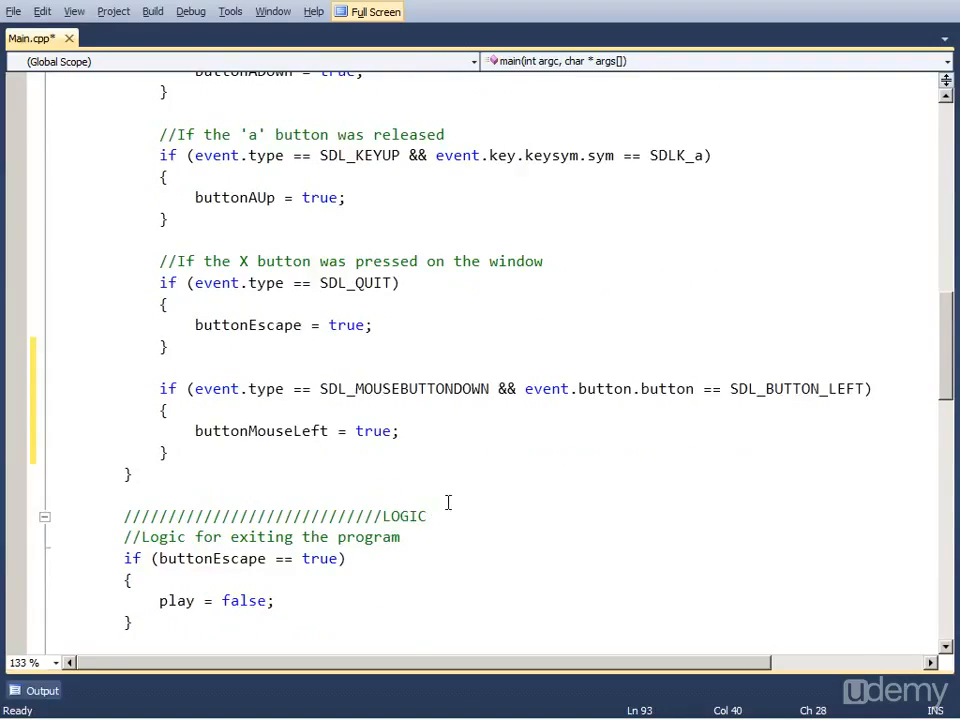
pyautogui.moveTo(476, 512)
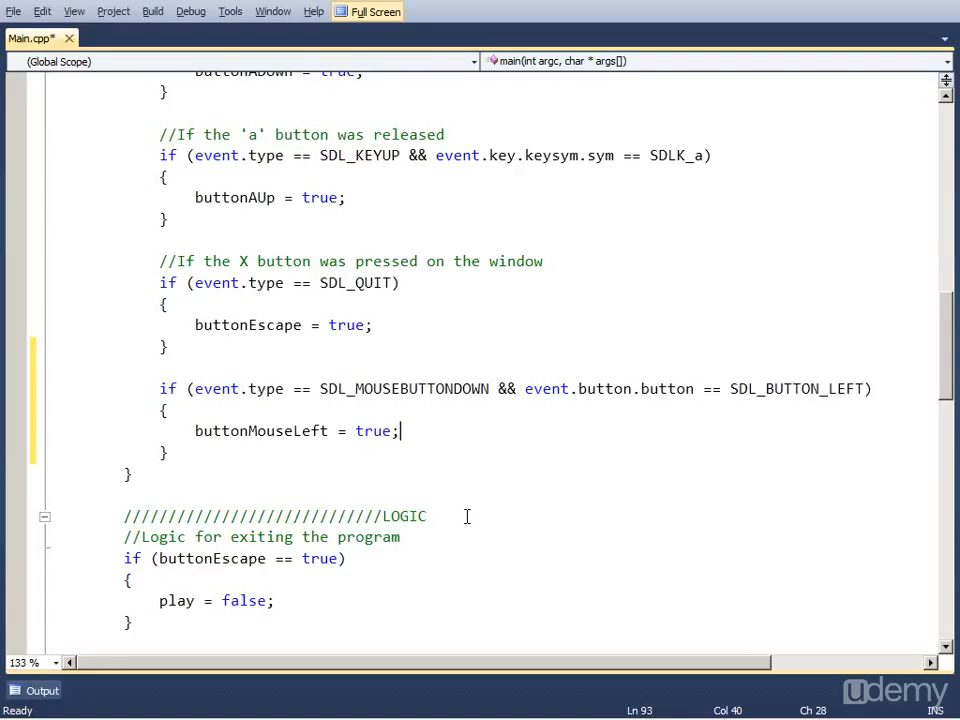
pyautogui.moveTo(464, 524)
pyautogui.write('bool buttonMouseLeft = false;')
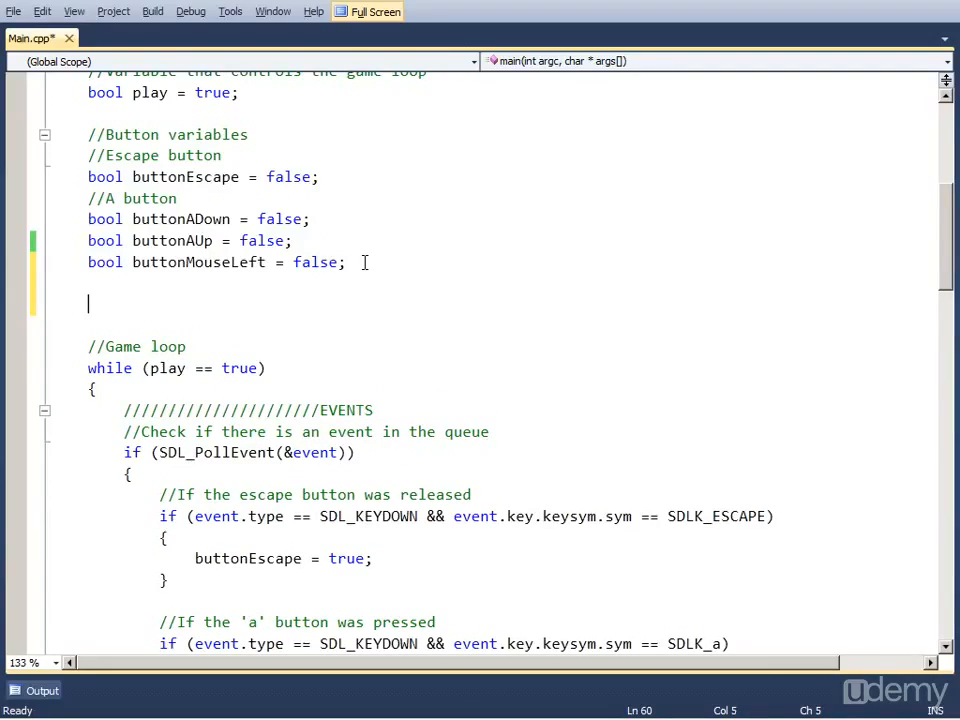
# Step: Declare int clicks = 0; after the button variables, then move down to the logic section
pyautogui.write('i')
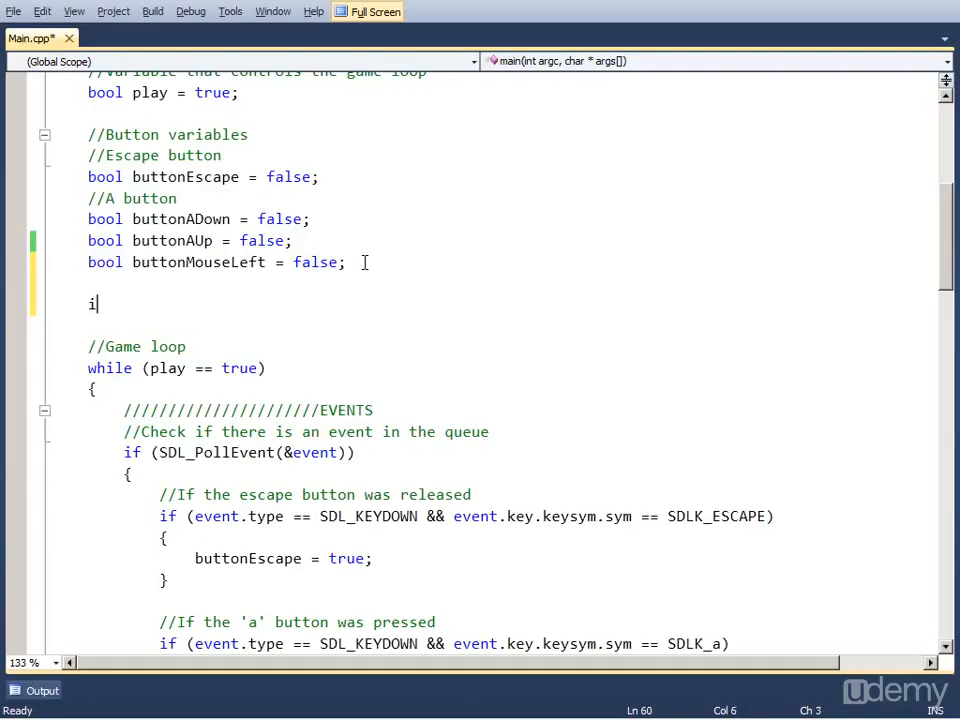
pyautogui.write('nt')
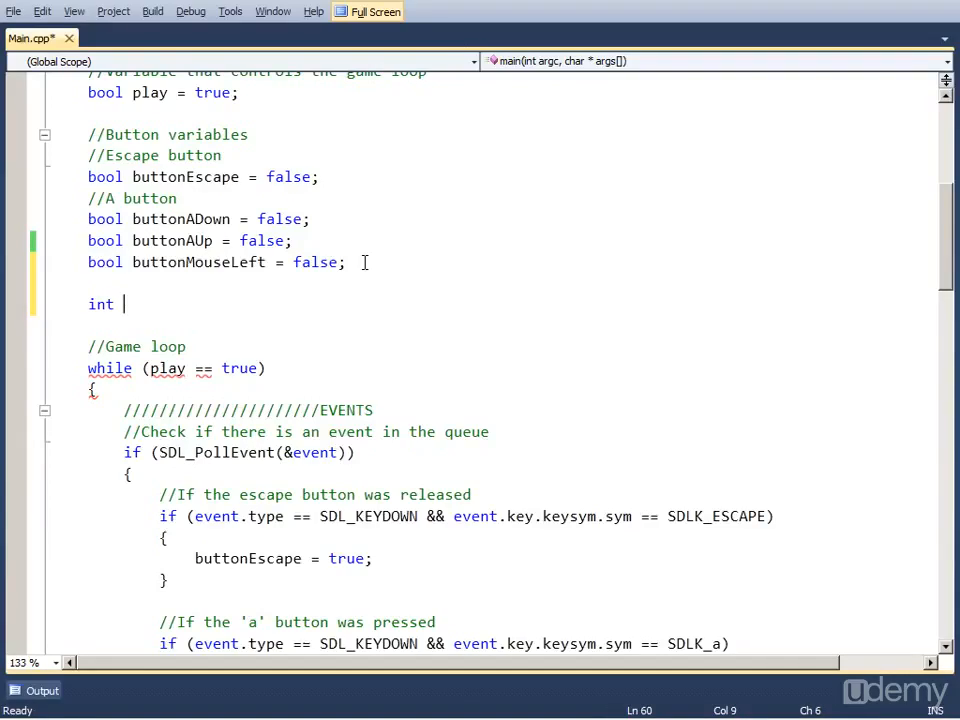
pyautogui.write('clicks =')
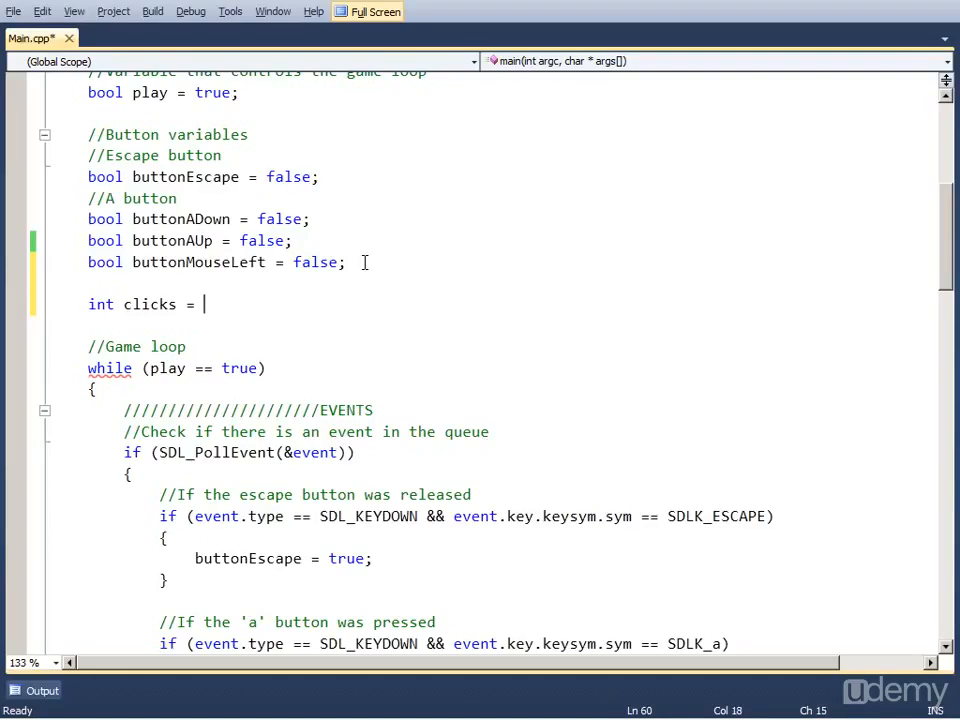
pyautogui.write('0;')
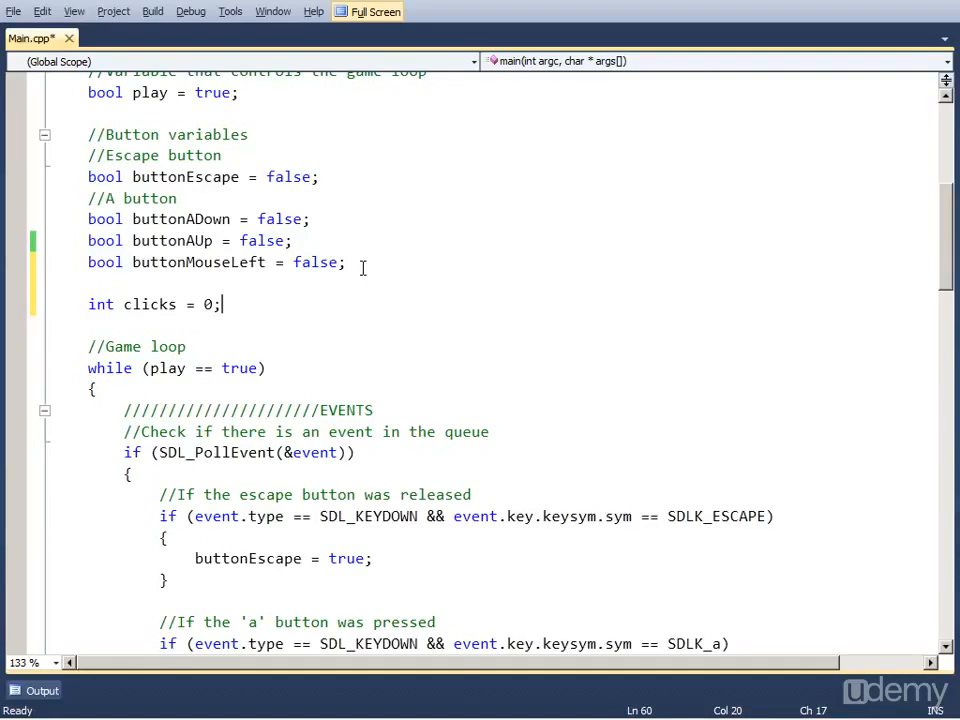
pyautogui.scroll(-3)
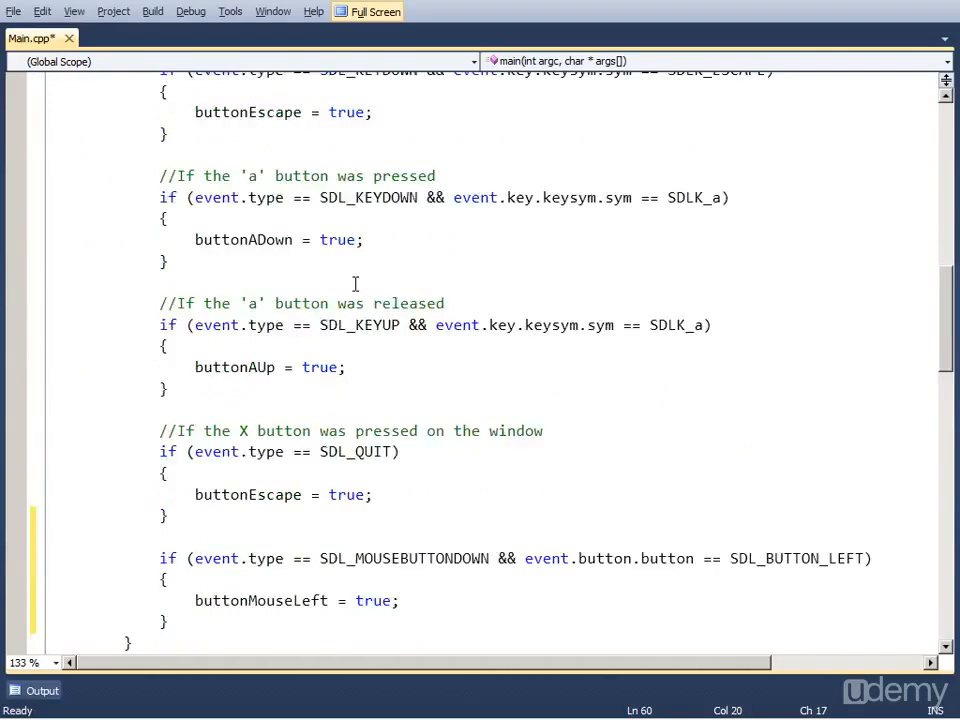
pyautogui.scroll(-3)
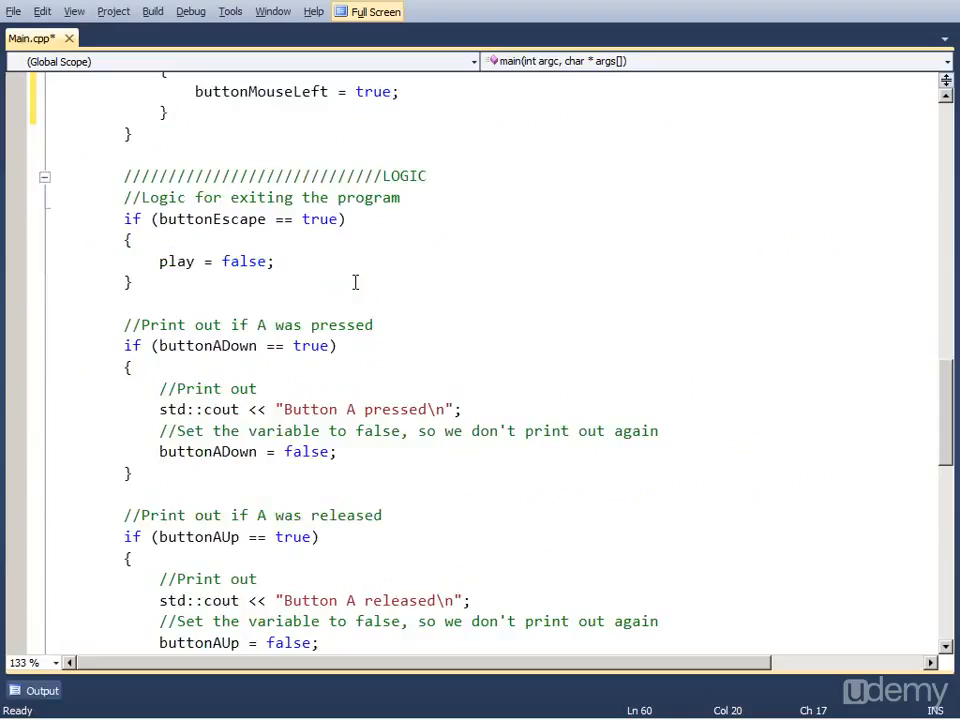
pyautogui.scroll(-3)
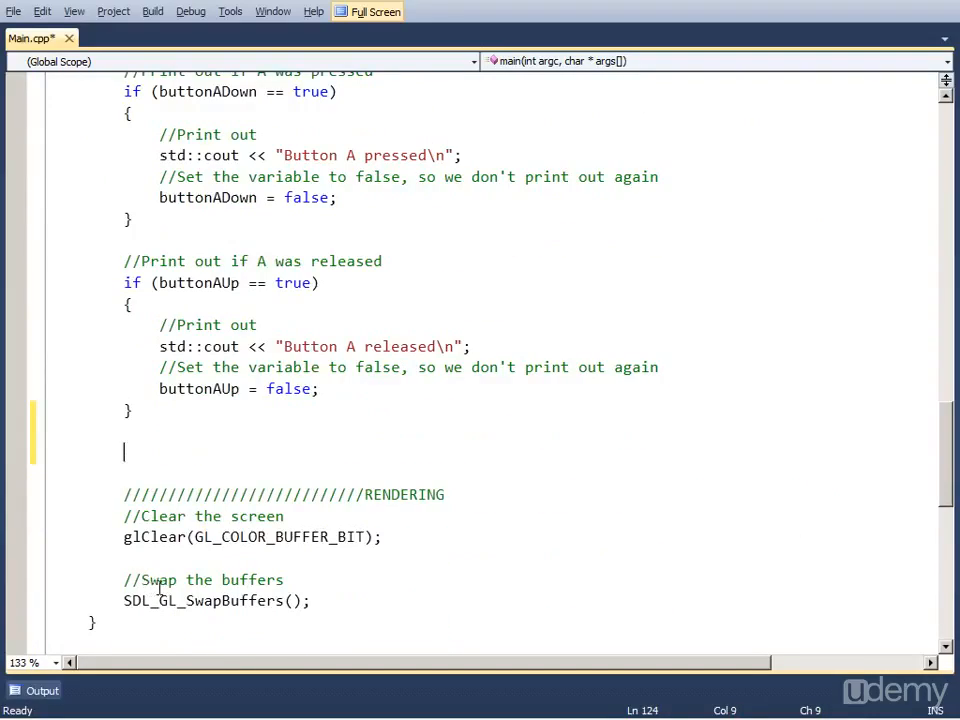
# Step: Add if (buttonMouseLeft == true) in the logic section before rendering
pyautogui.write('if')
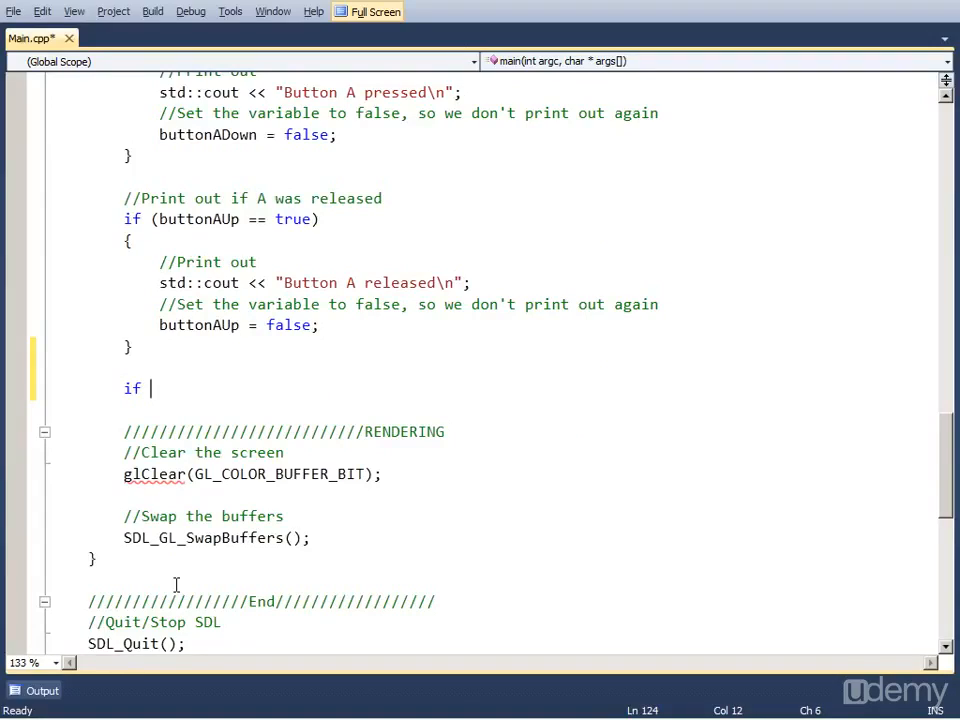
pyautogui.write('(butt')
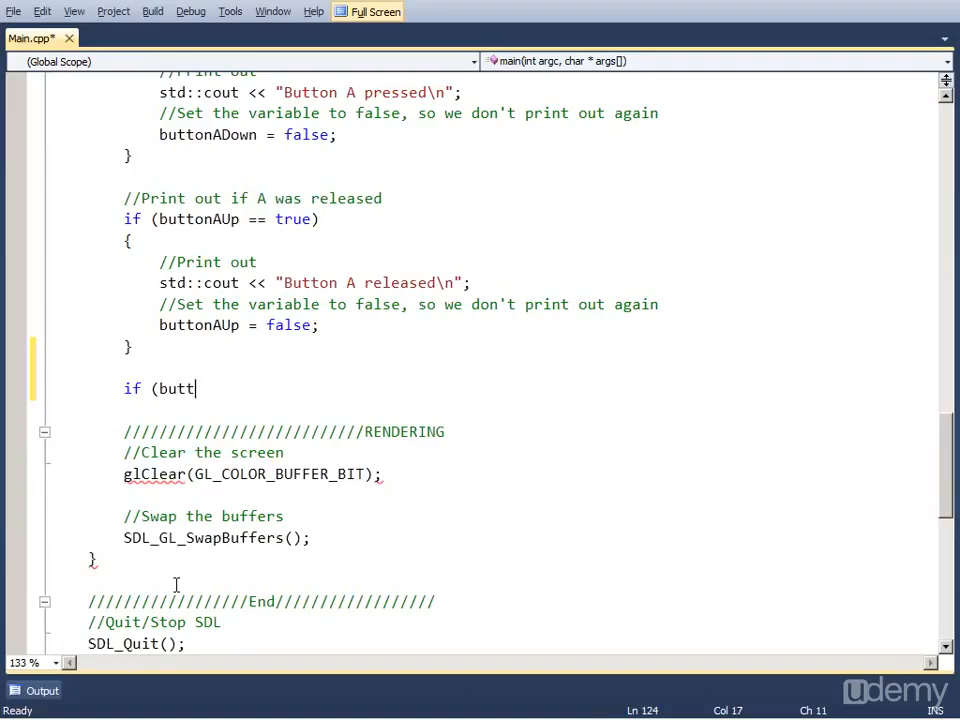
pyautogui.write('onMouseLeft =')
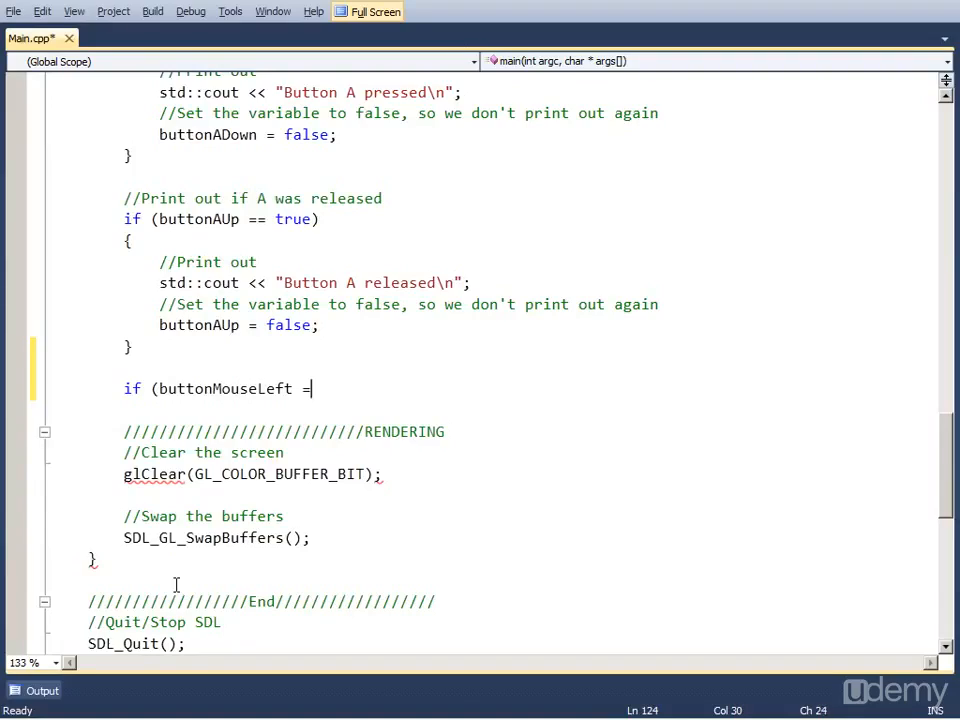
pyautogui.write('= true')
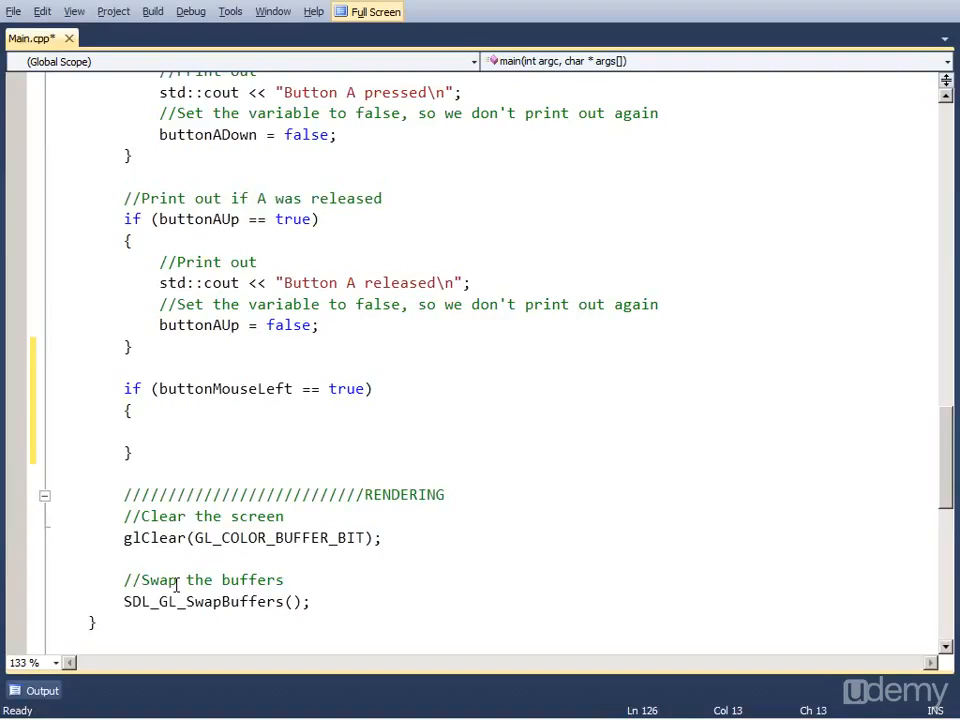
# Step: Inside it increment with clicks++, keeping //clicks = clicks + 1; and //clicks += 1; as comments
pyautogui.write('cli')
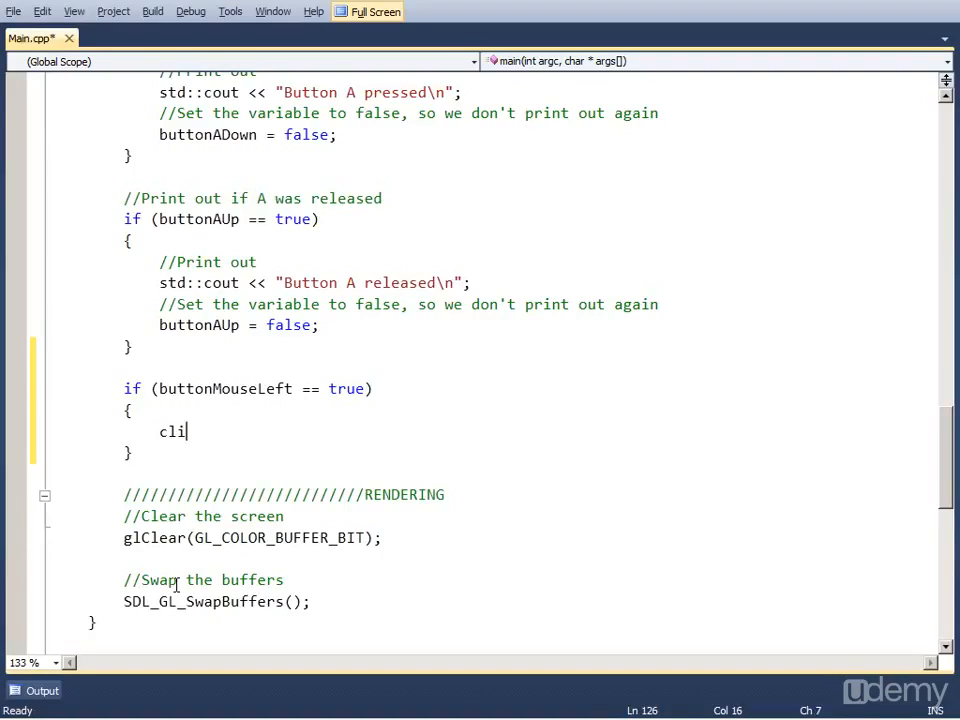
pyautogui.write('cks = clicks + 1;')
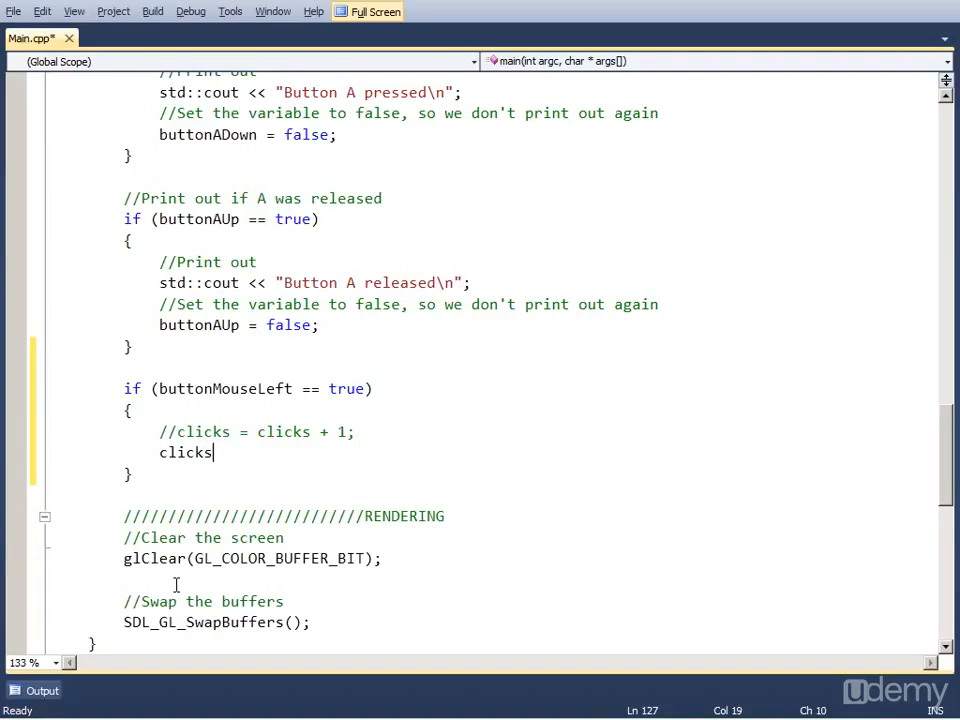
pyautogui.write('=')
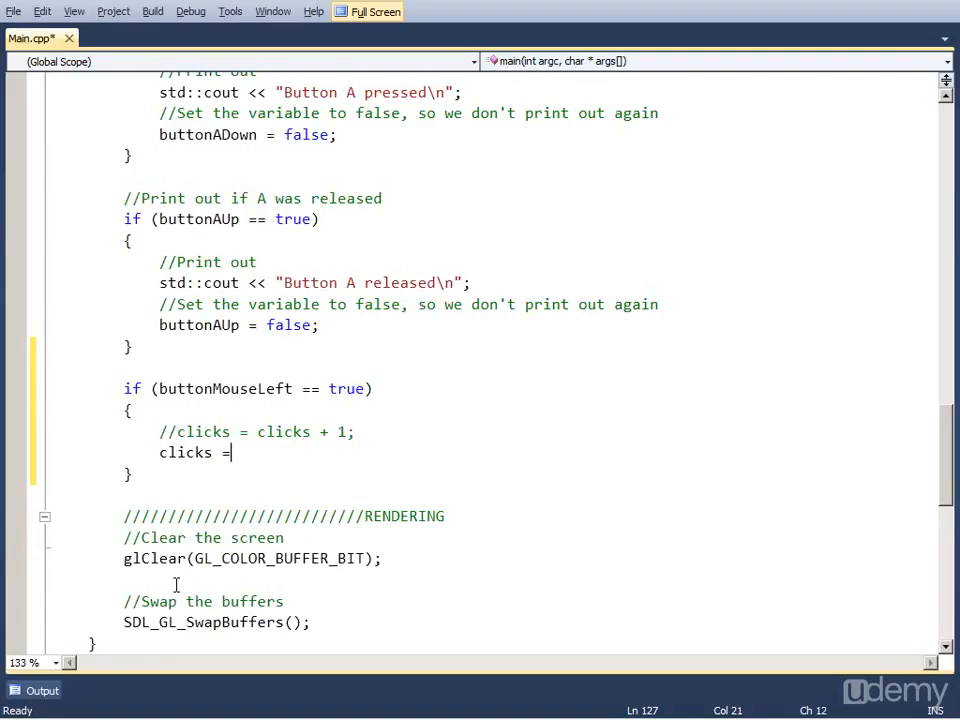
pyautogui.write('+= 1;')
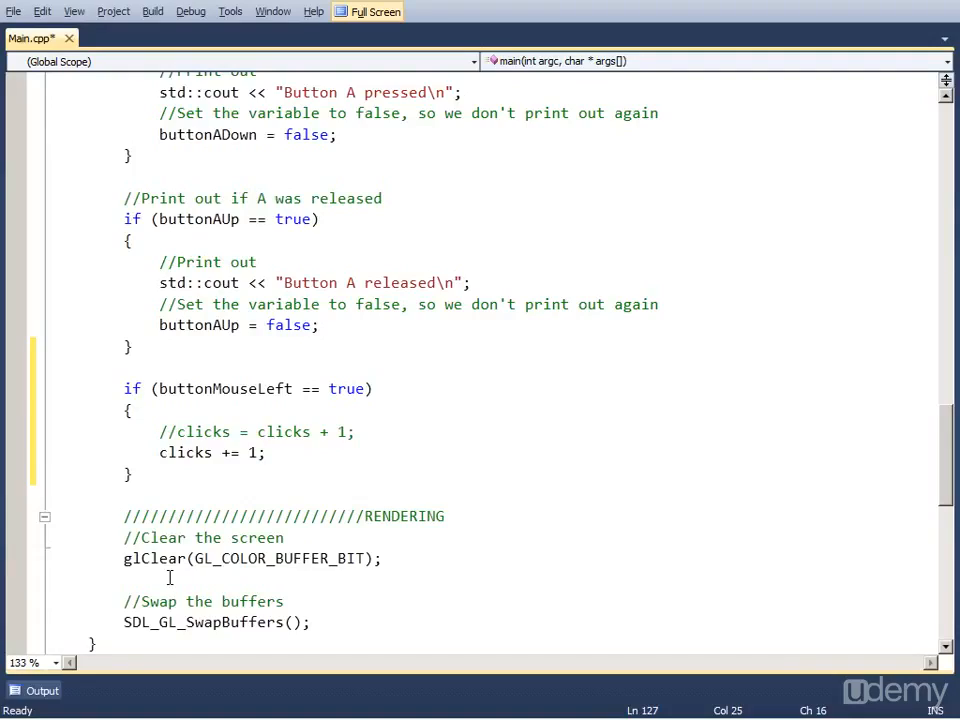
pyautogui.write('\\')
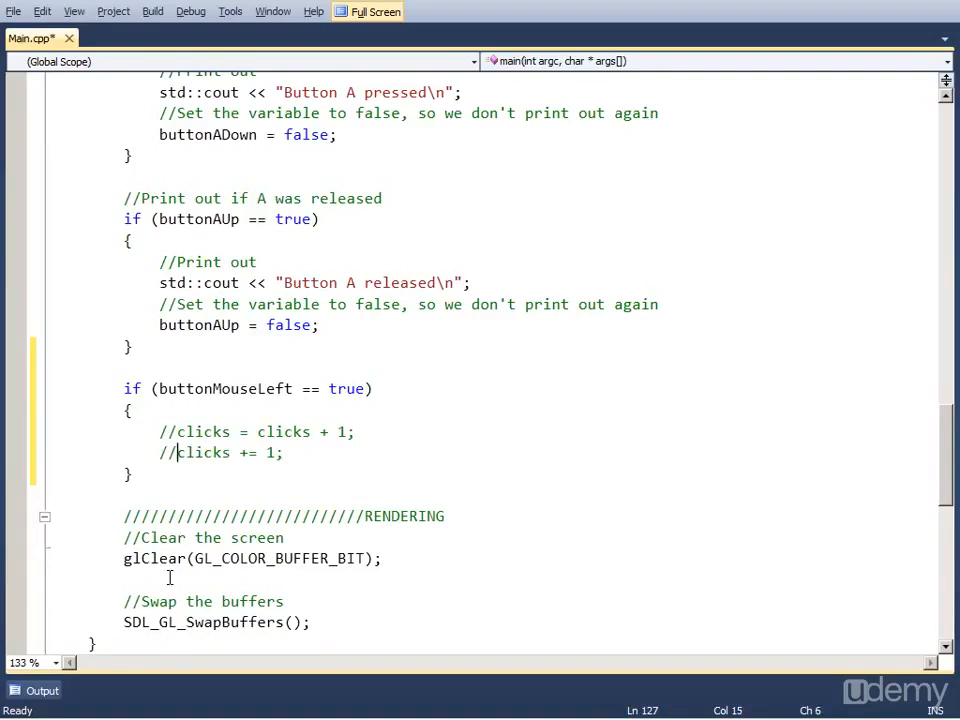
pyautogui.write('cli')
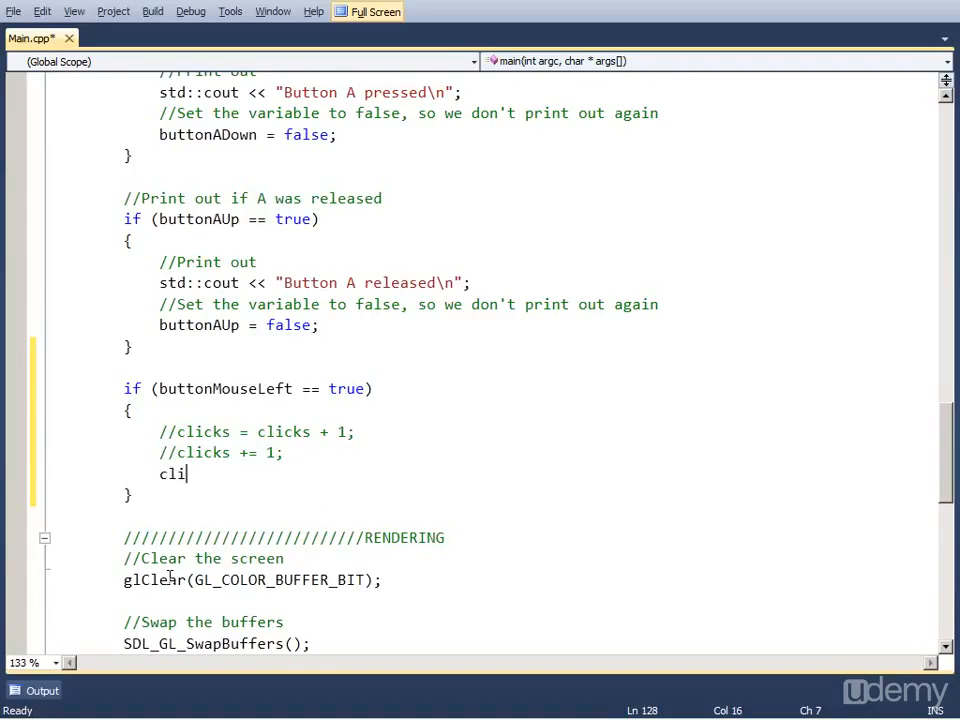
pyautogui.write('cks+')
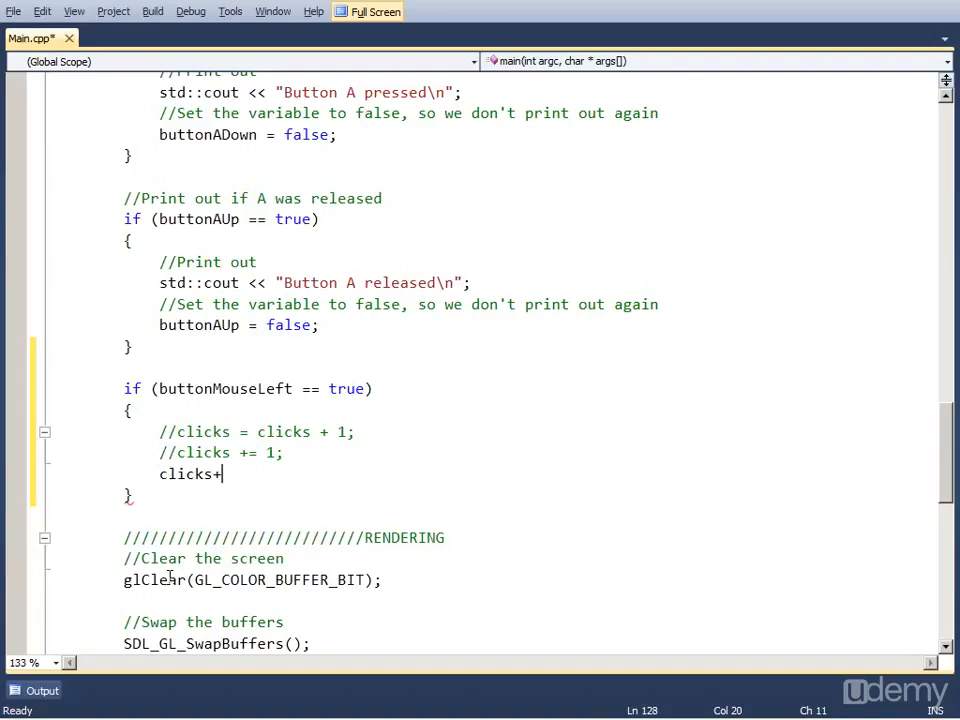
pyautogui.write('+;')
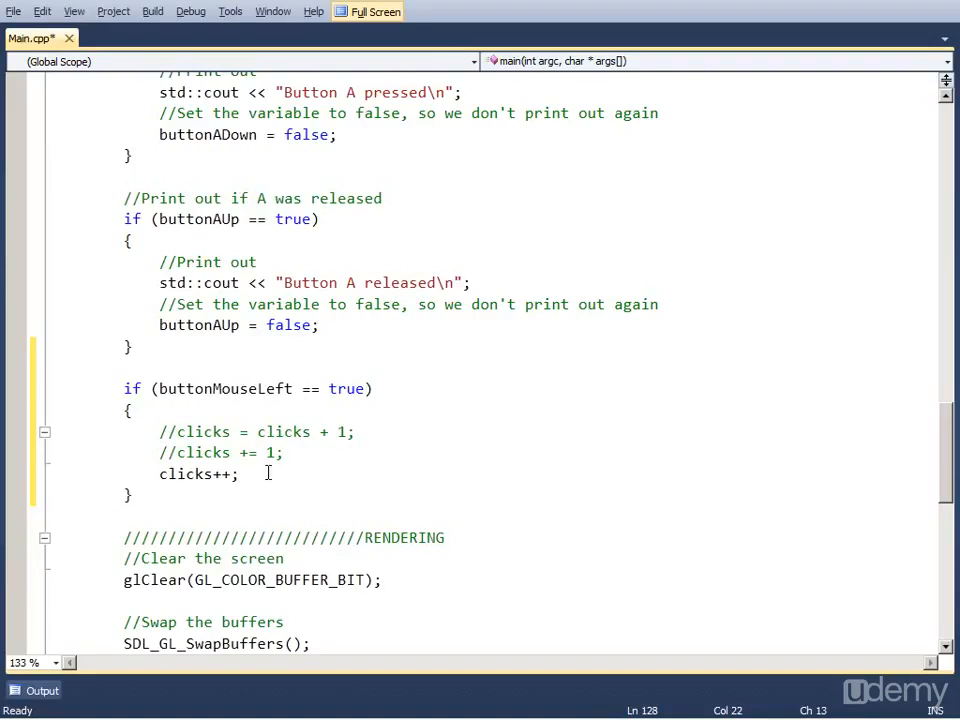
pyautogui.moveTo(260, 488)
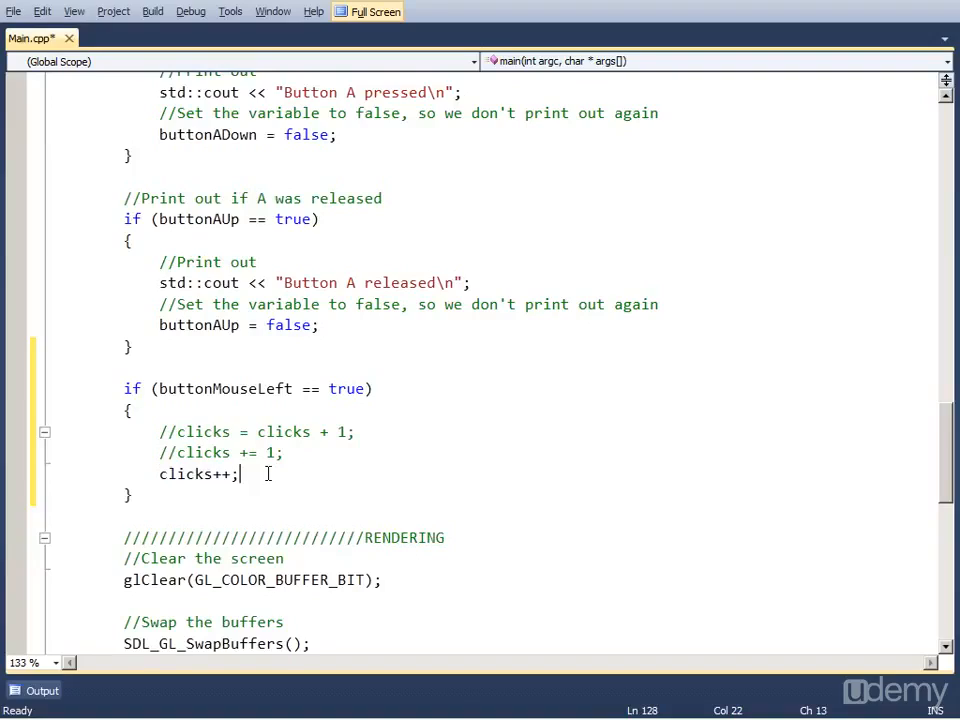
pyautogui.click(160, 432)
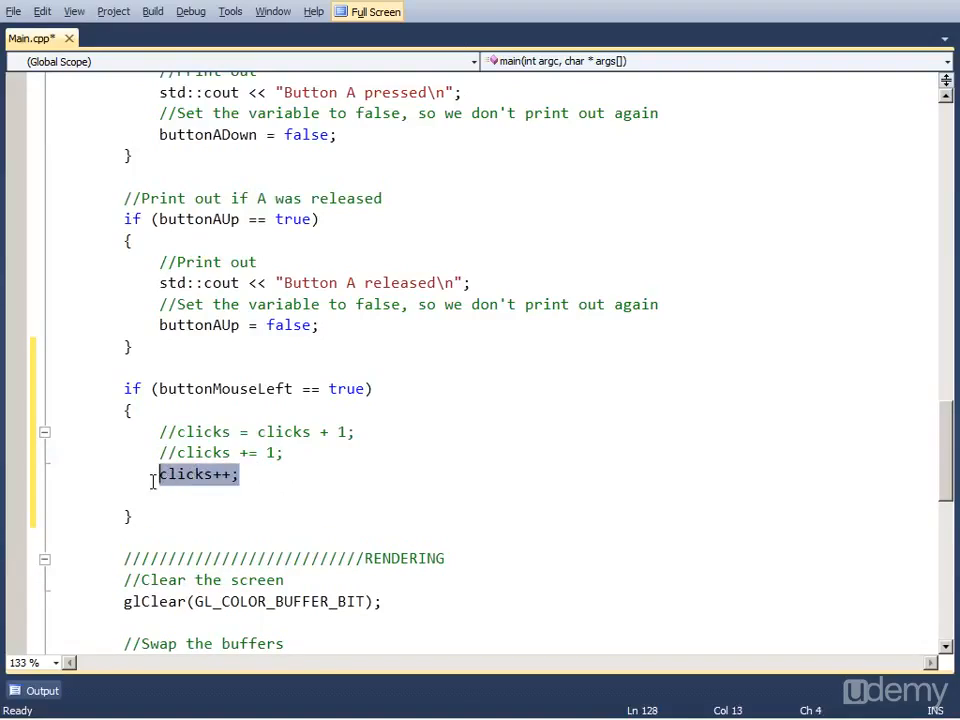
# Step: Print "Number of mouse clicks: " << clicks << "\n" with std::cout after clicks++
pyautogui.click(250, 512)
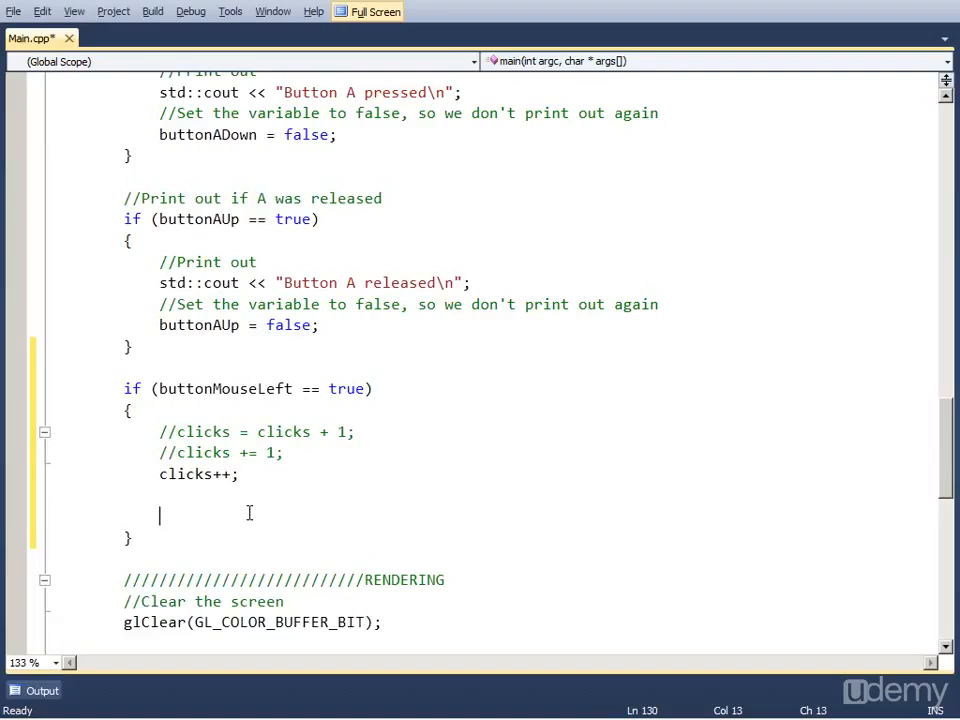
pyautogui.write('std::cout')
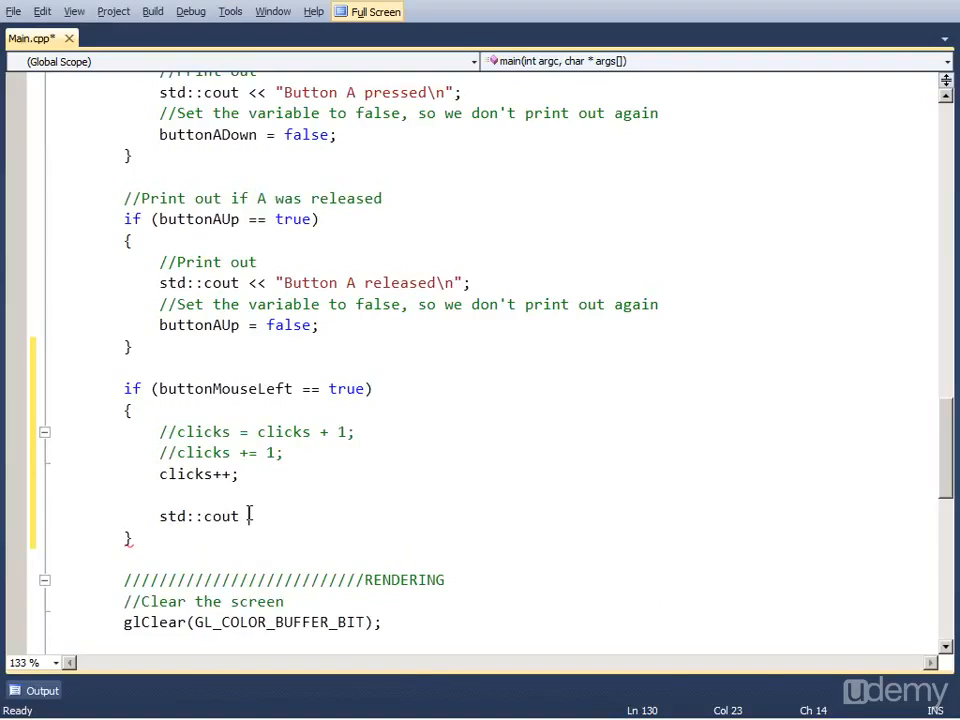
pyautogui.write('<<')
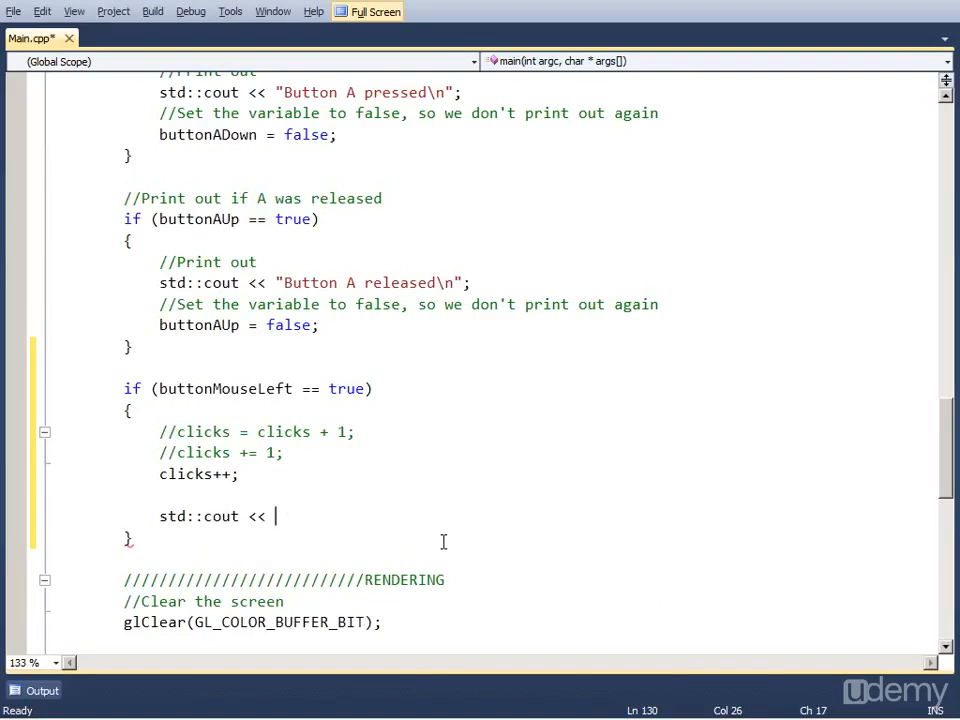
pyautogui.write('"Numbe')
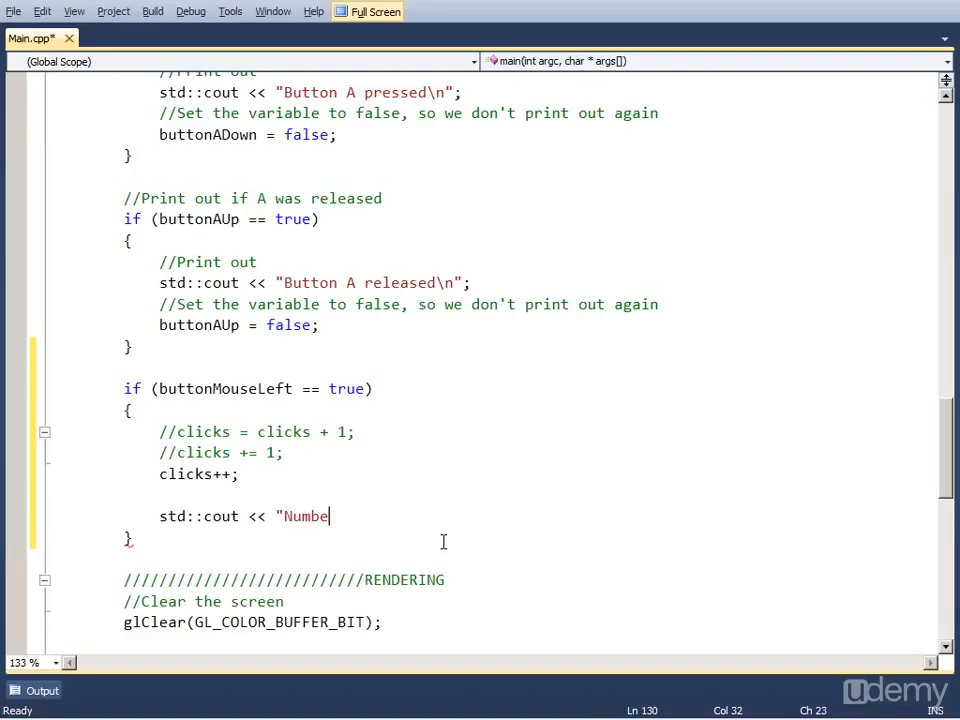
pyautogui.write('r of mouse')
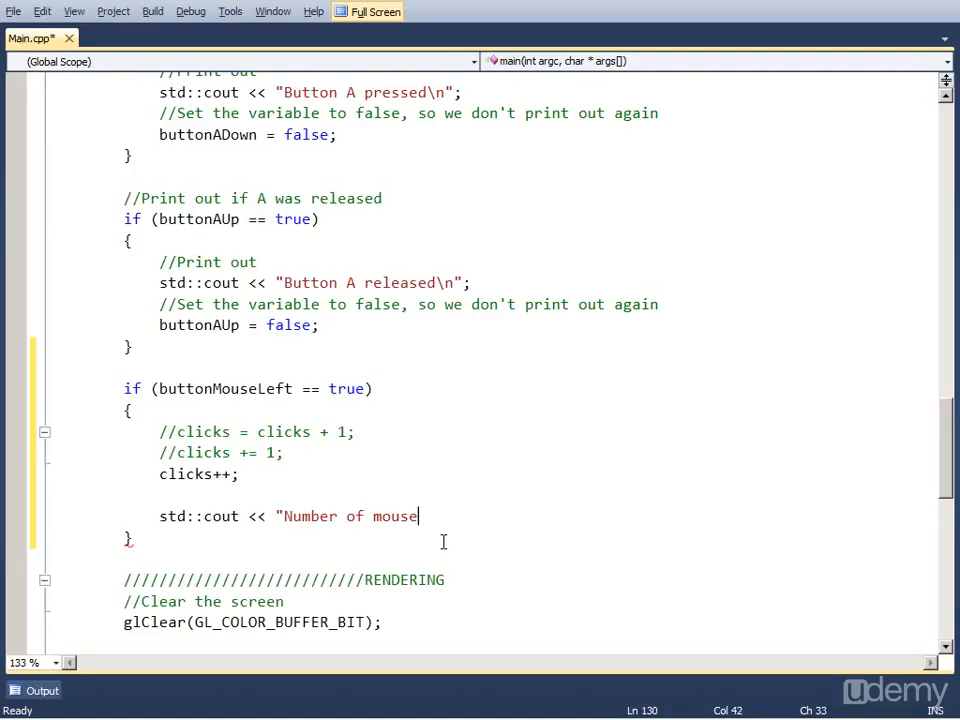
pyautogui.write('clicks')
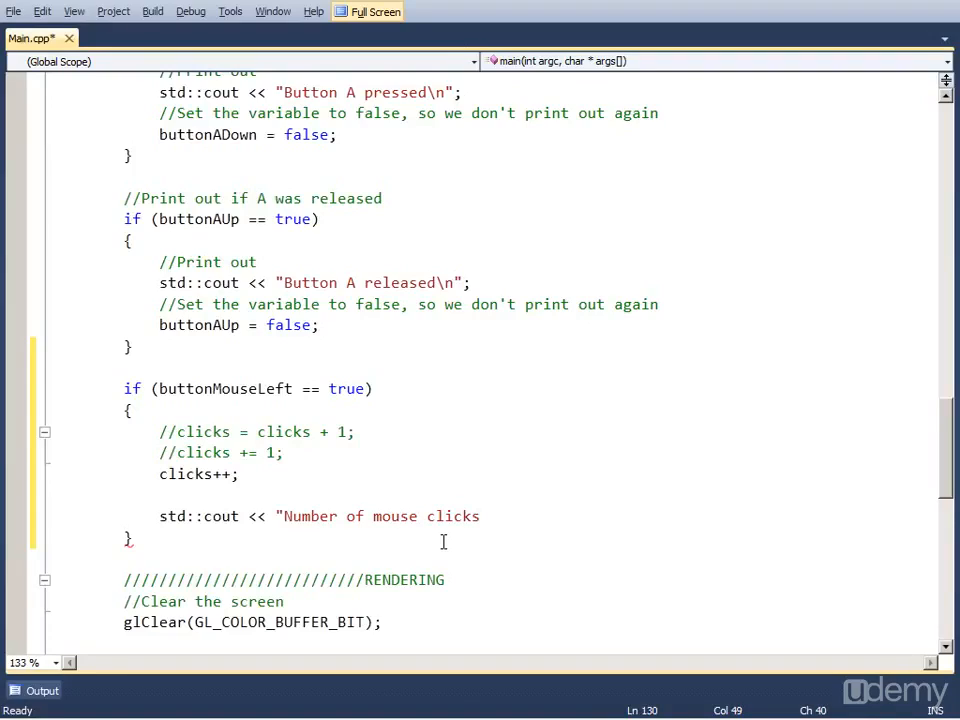
pyautogui.write(':')
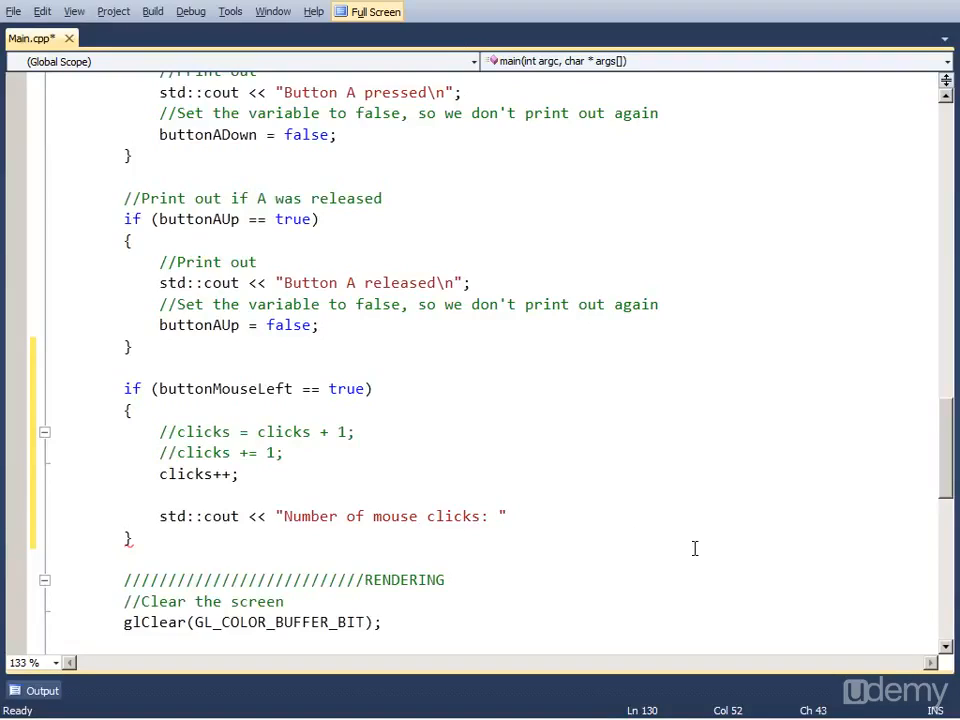
pyautogui.click(512, 516)
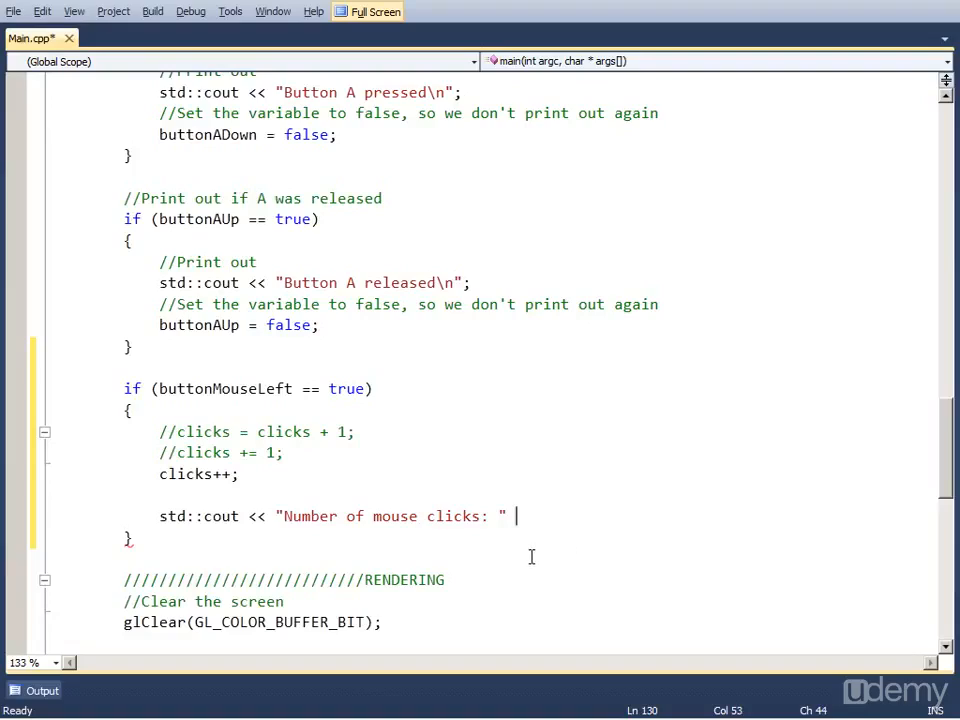
pyautogui.write('<<')
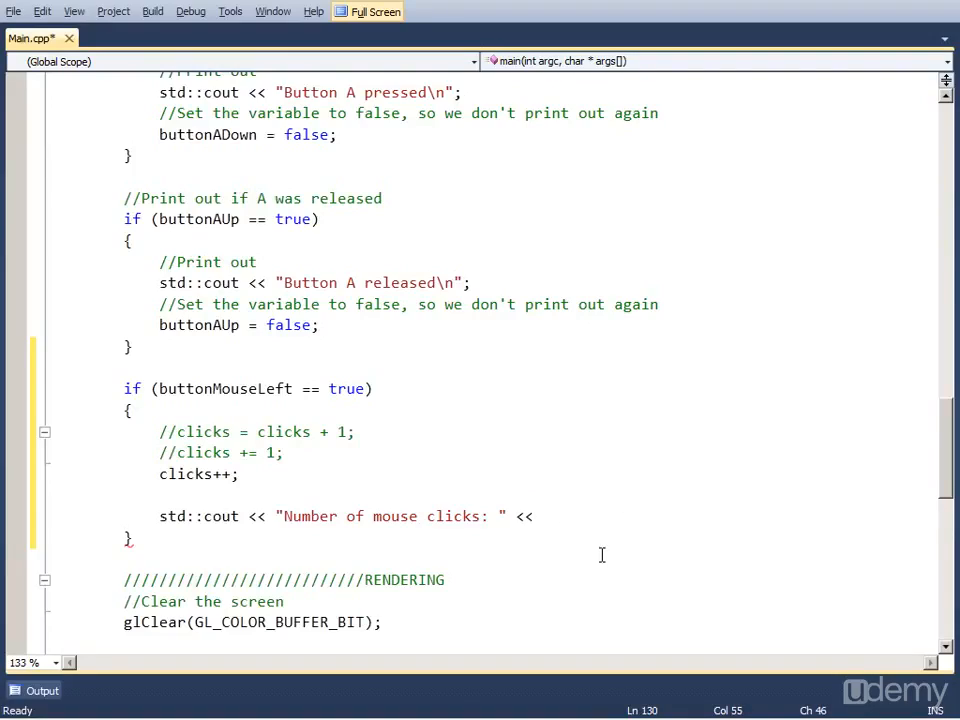
pyautogui.write('clic')
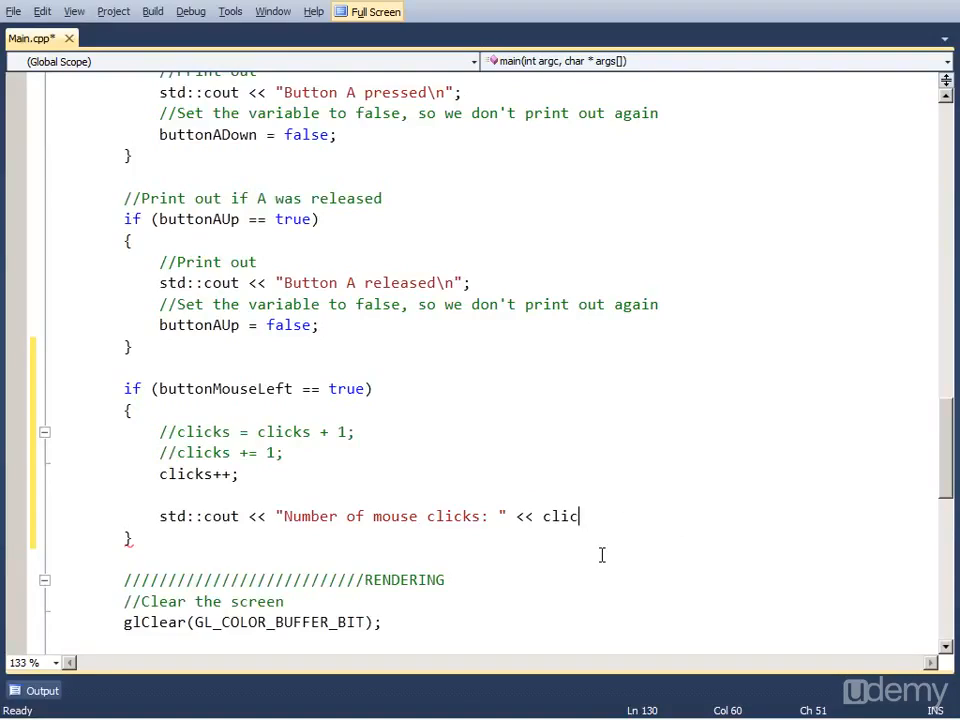
pyautogui.write('ks')
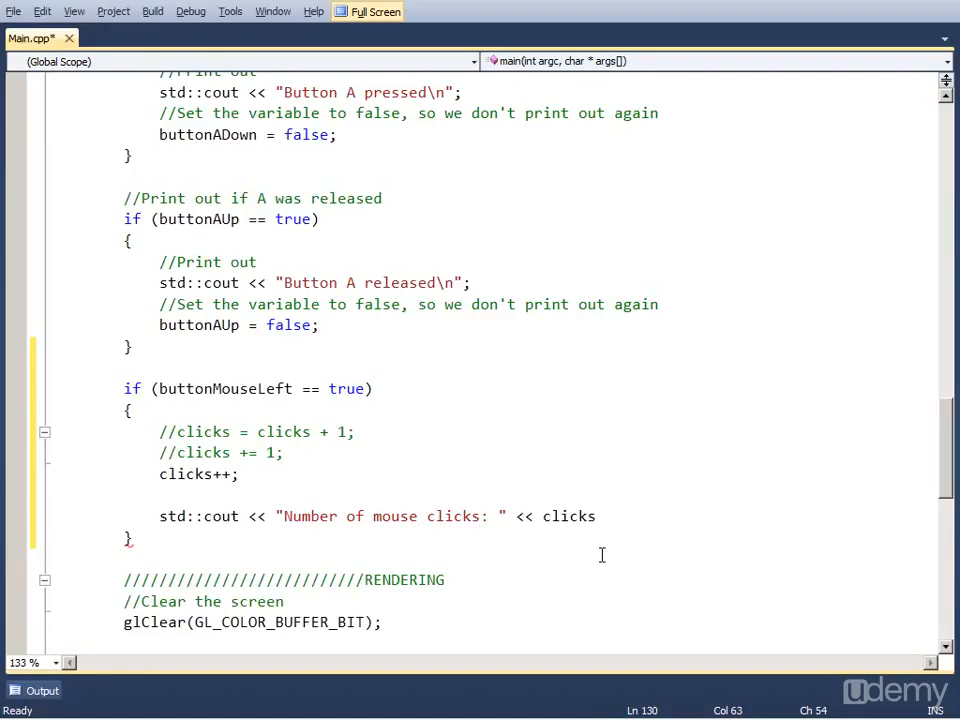
pyautogui.write('<<')
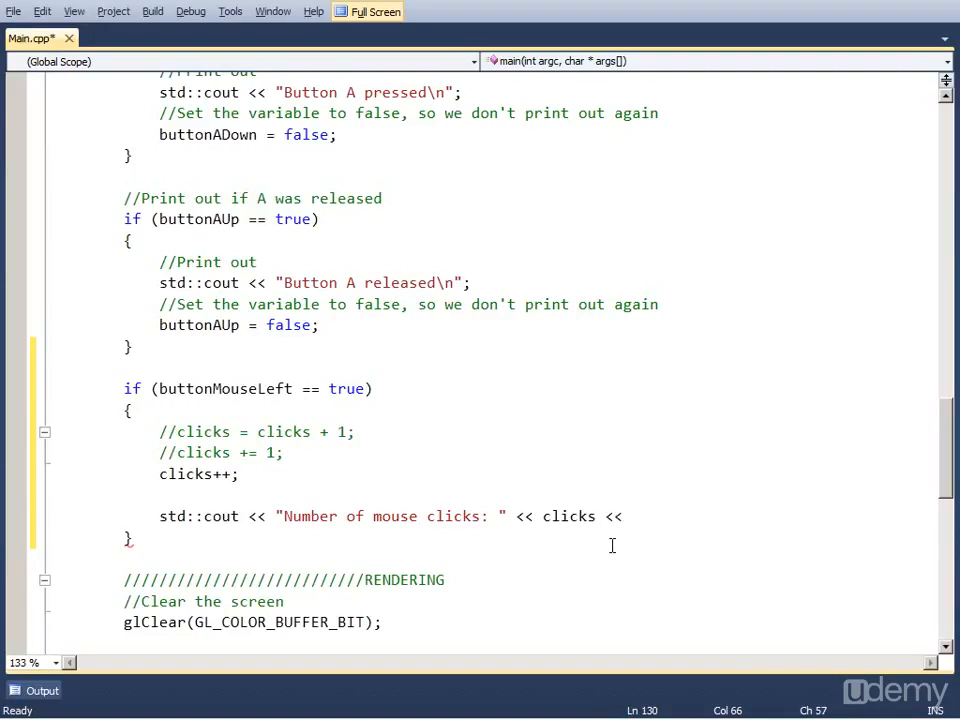
pyautogui.write('"\\n"')
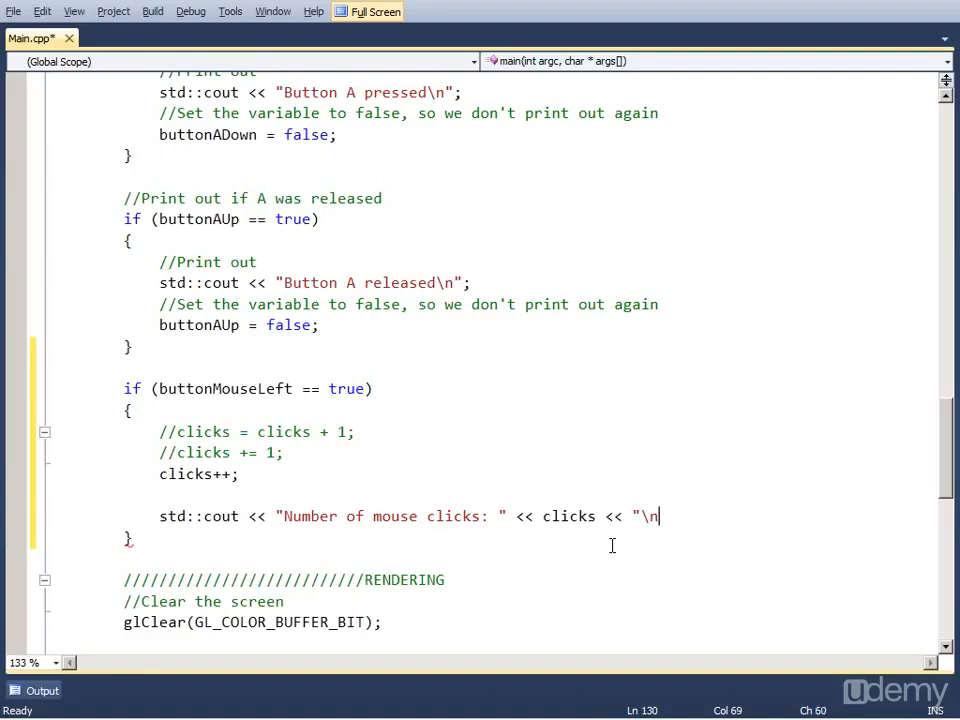
pyautogui.write('";')
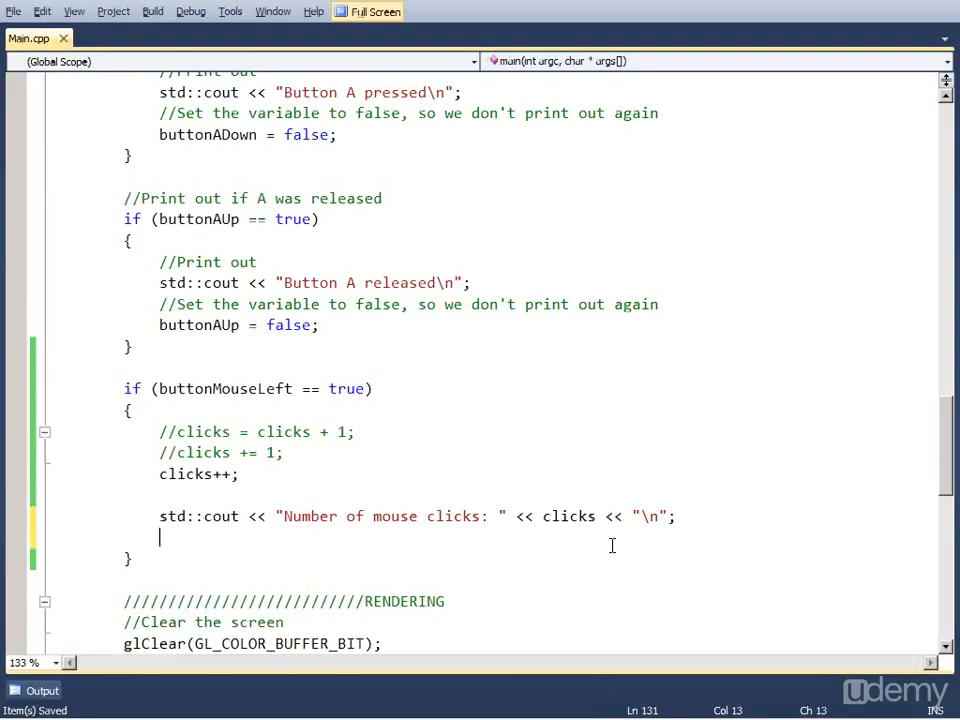
# Step: Reset buttonMouseLeft = false after the cout so the count prints once per click
pyautogui.press('enter')
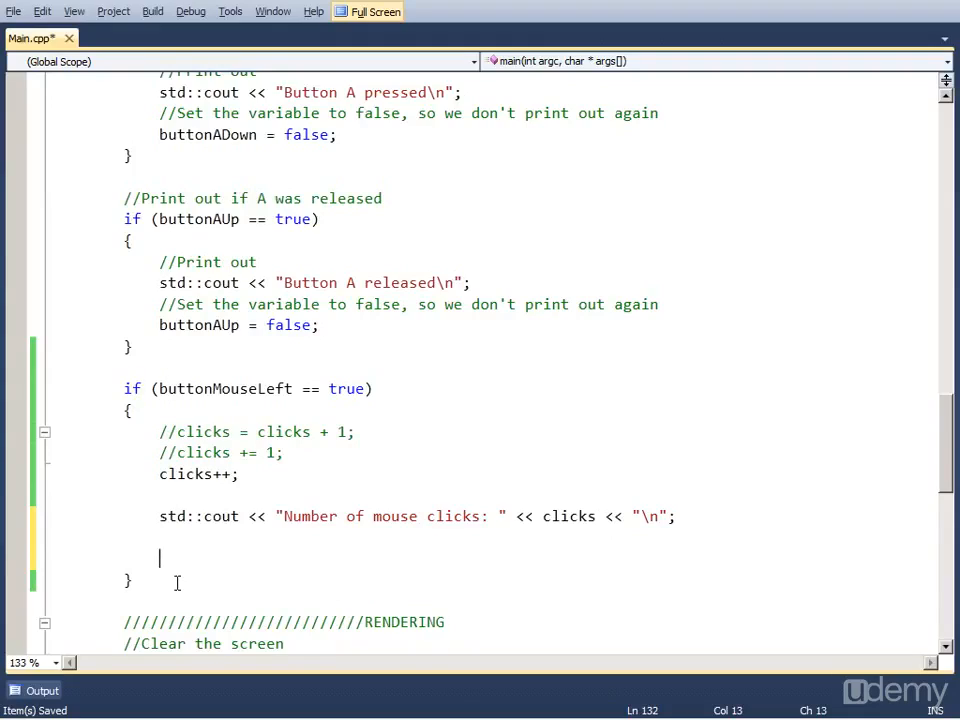
pyautogui.doubleClick(224, 388)
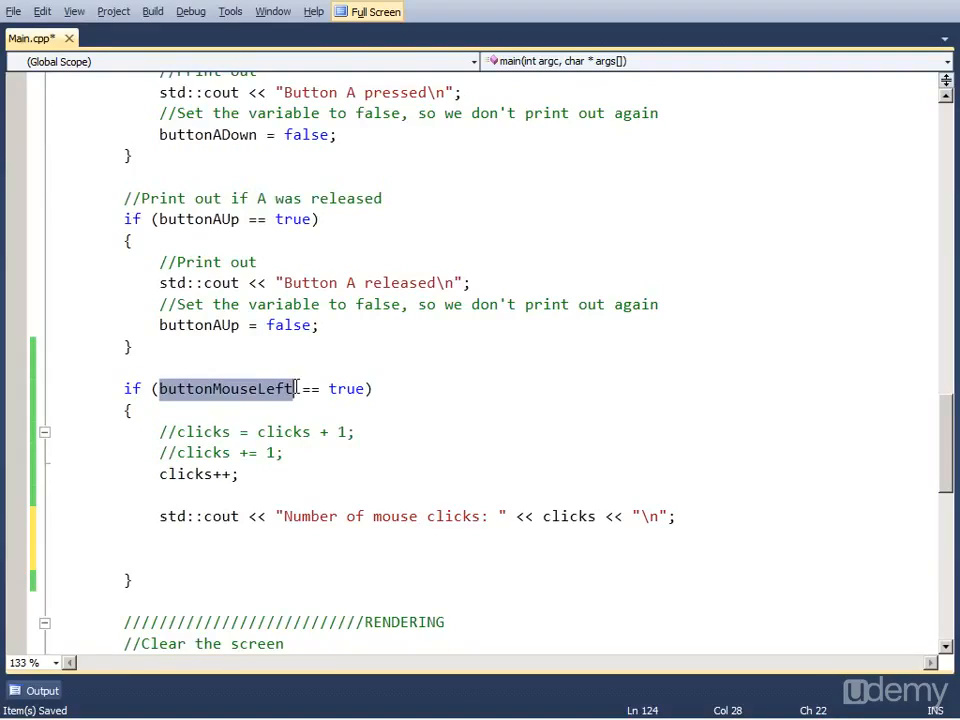
pyautogui.write('button')
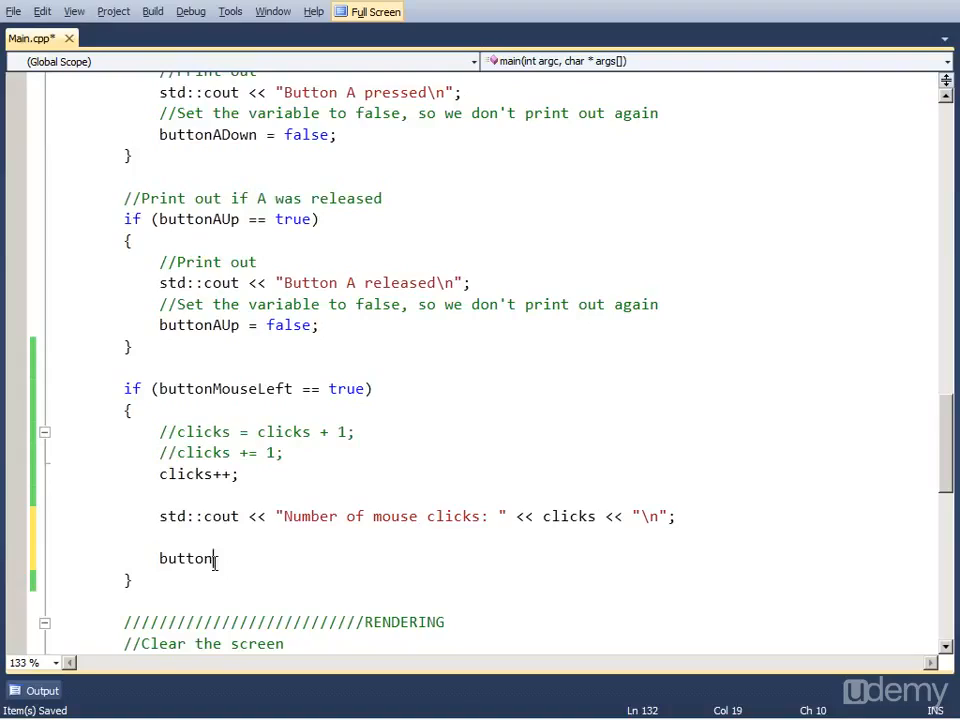
pyautogui.write('MouseLeft')
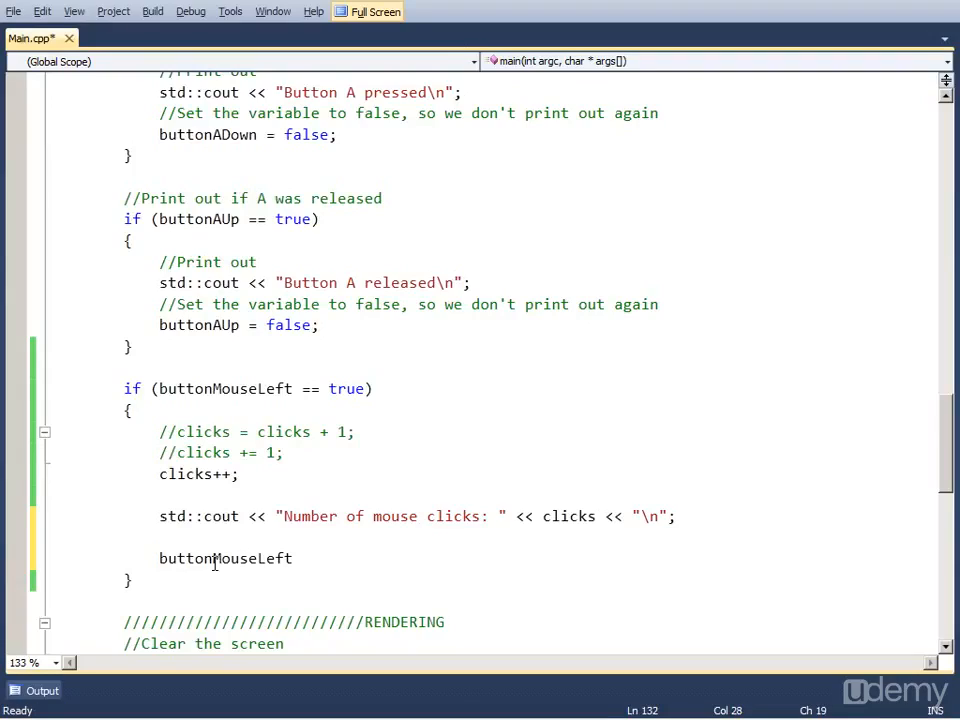
pyautogui.write('= false;')
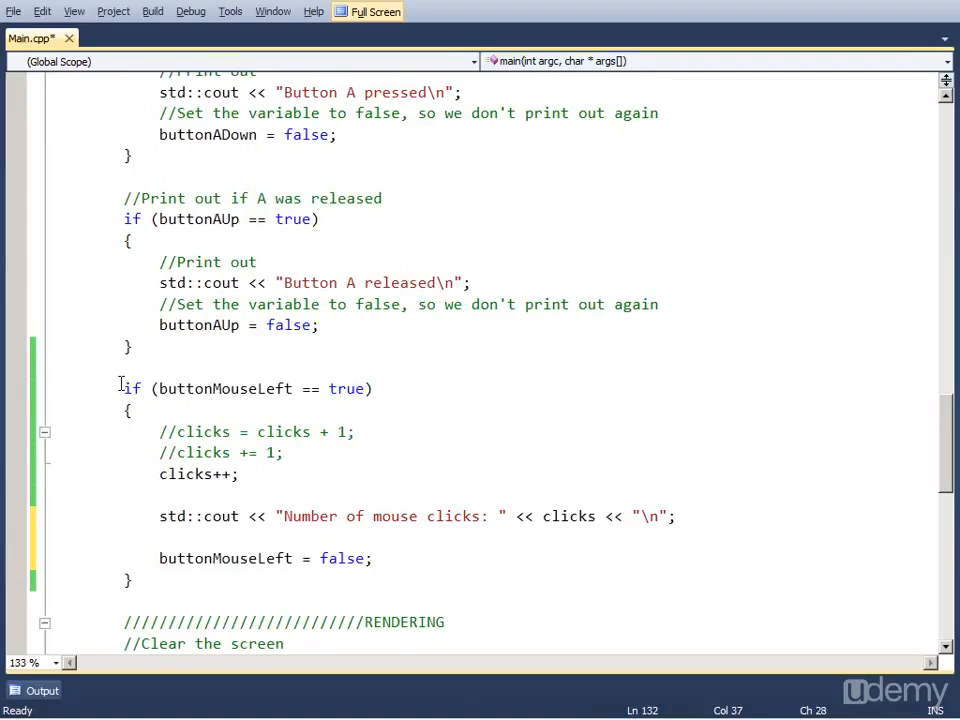
pyautogui.click(374, 388)
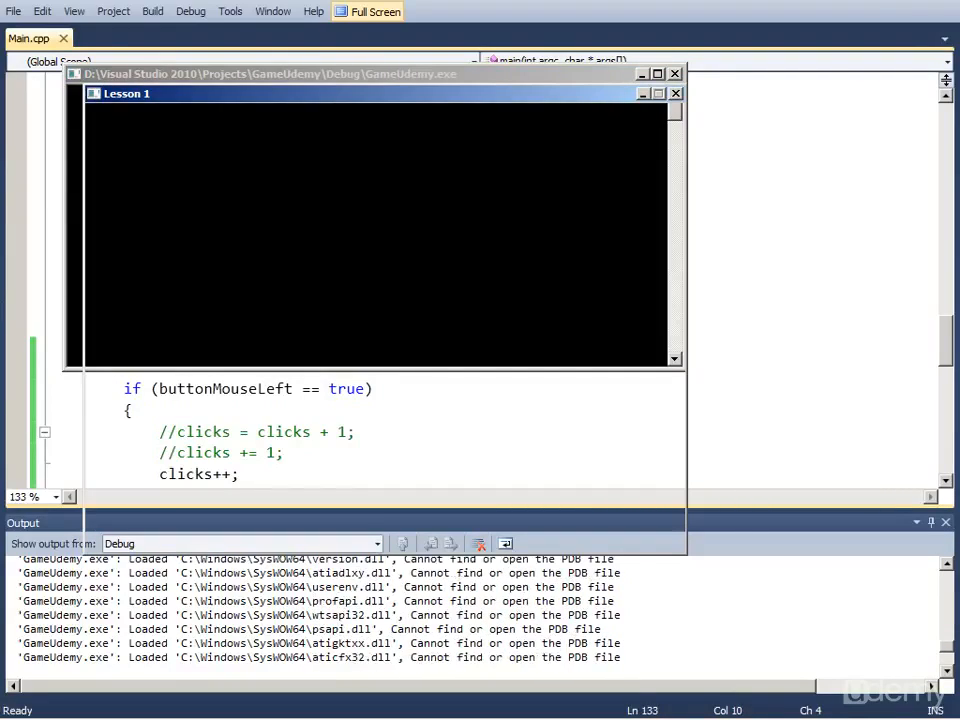
pyautogui.moveTo(128, 94); pyautogui.dragTo(260, 112)
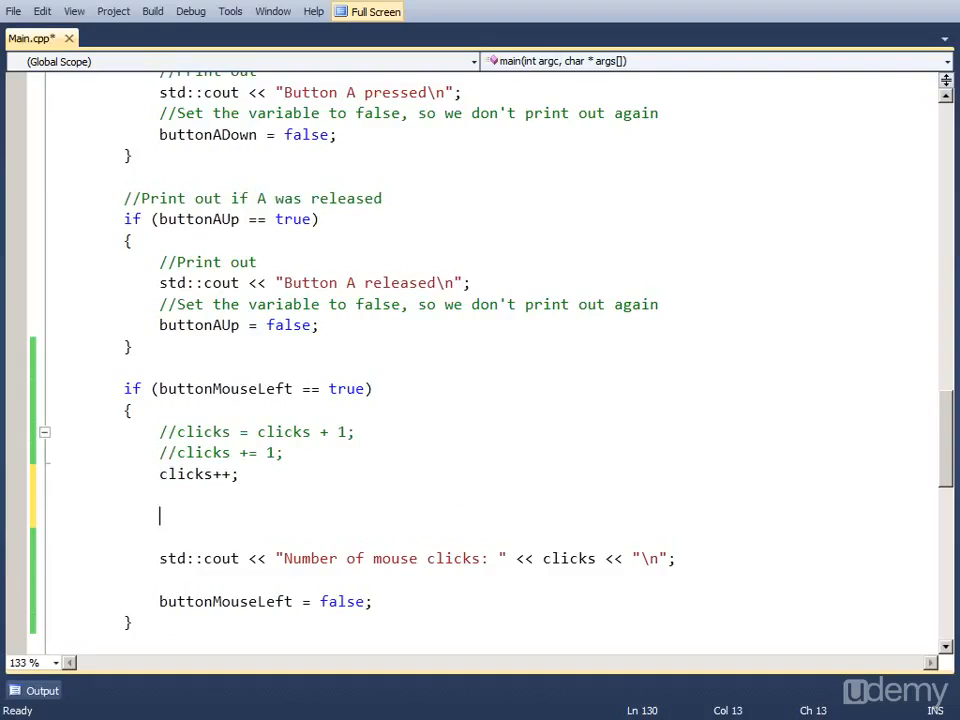
# Step: Declare int X,Y; below clicks++; in the mouse-click block
pyautogui.write('int')
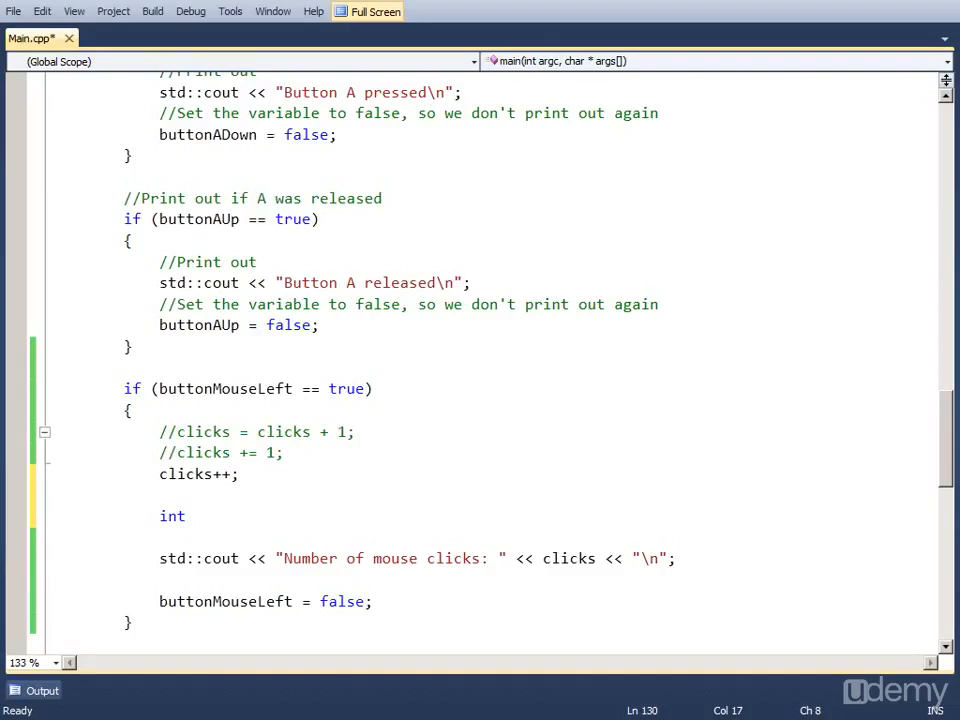
pyautogui.write('X,')
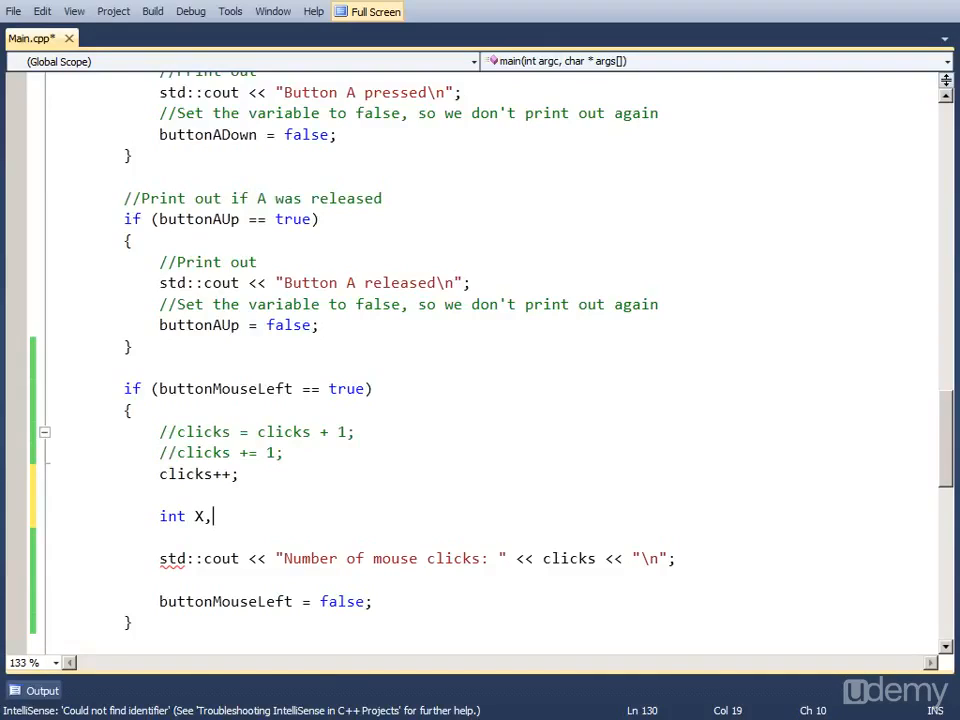
pyautogui.write('Y;')
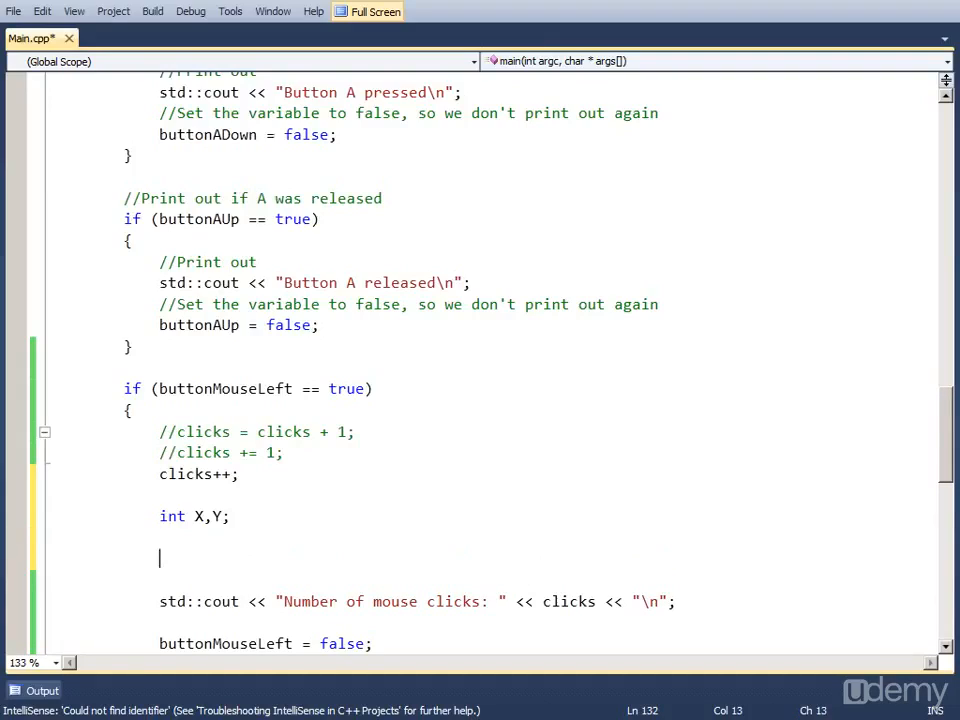
# Step: Fill the coordinates with SDL_GetMouseState(&X, &Y); before the print
pyautogui.write('SDL_G')
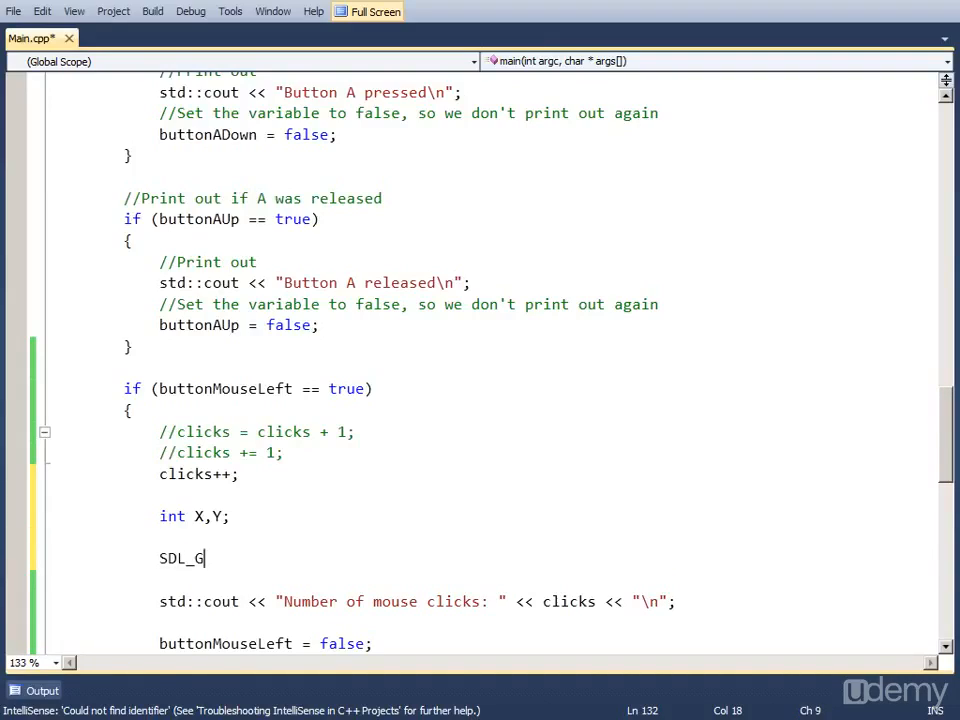
pyautogui.write('etMouseS')
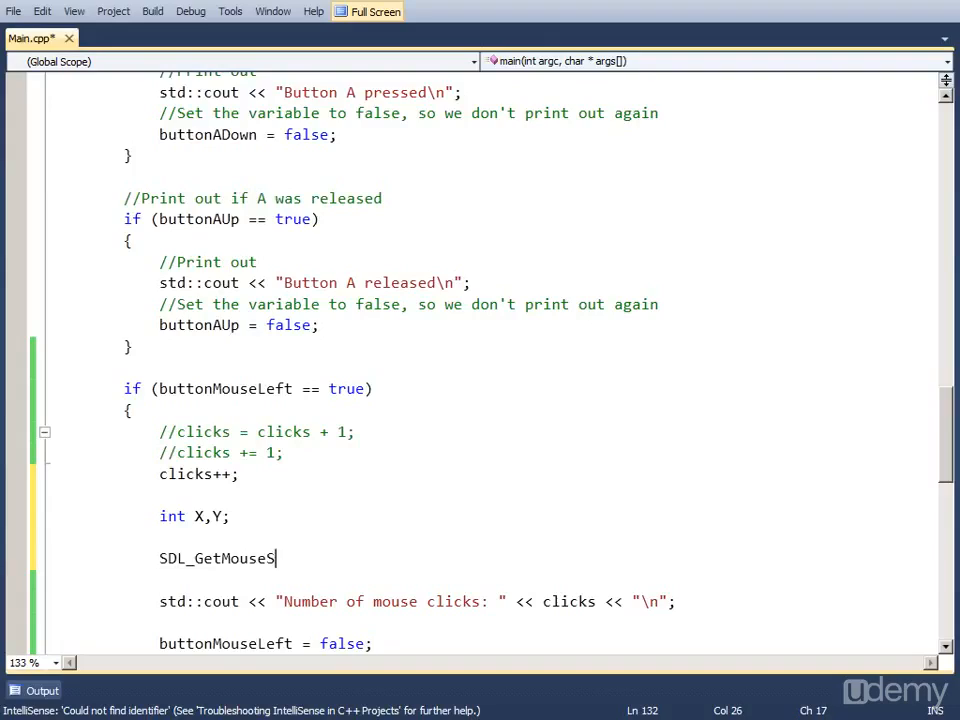
pyautogui.write('tate(')
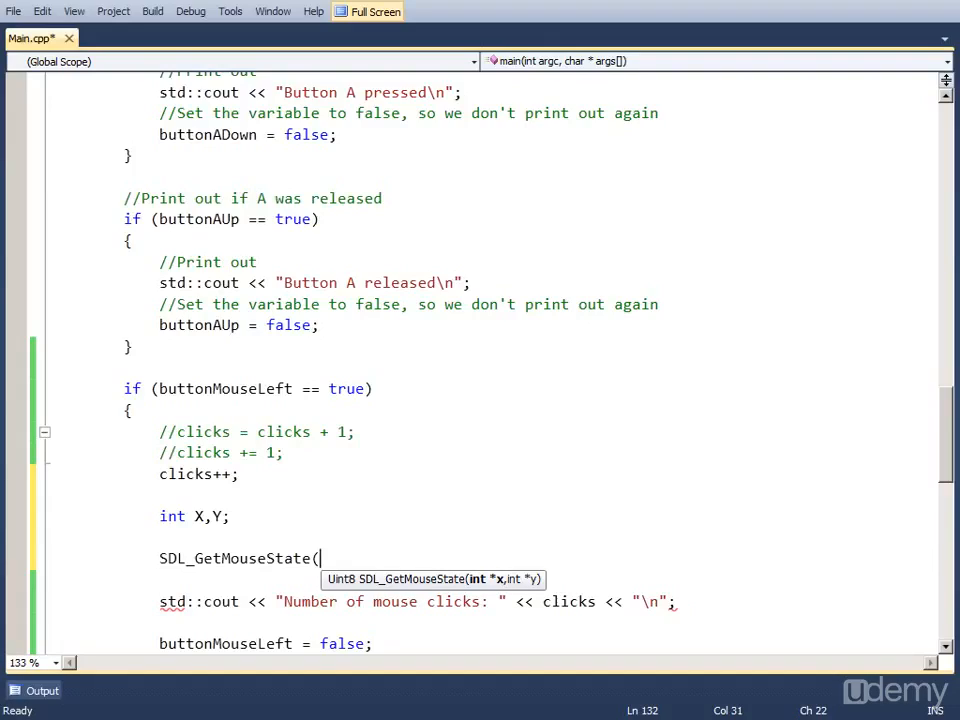
pyautogui.write('&')
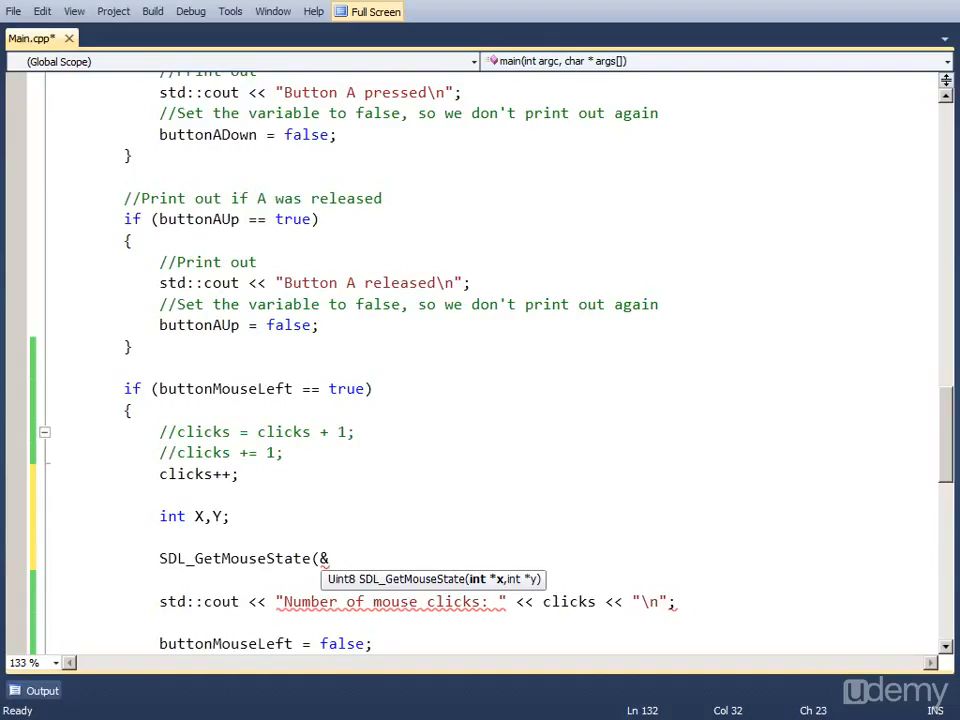
pyautogui.write('X')
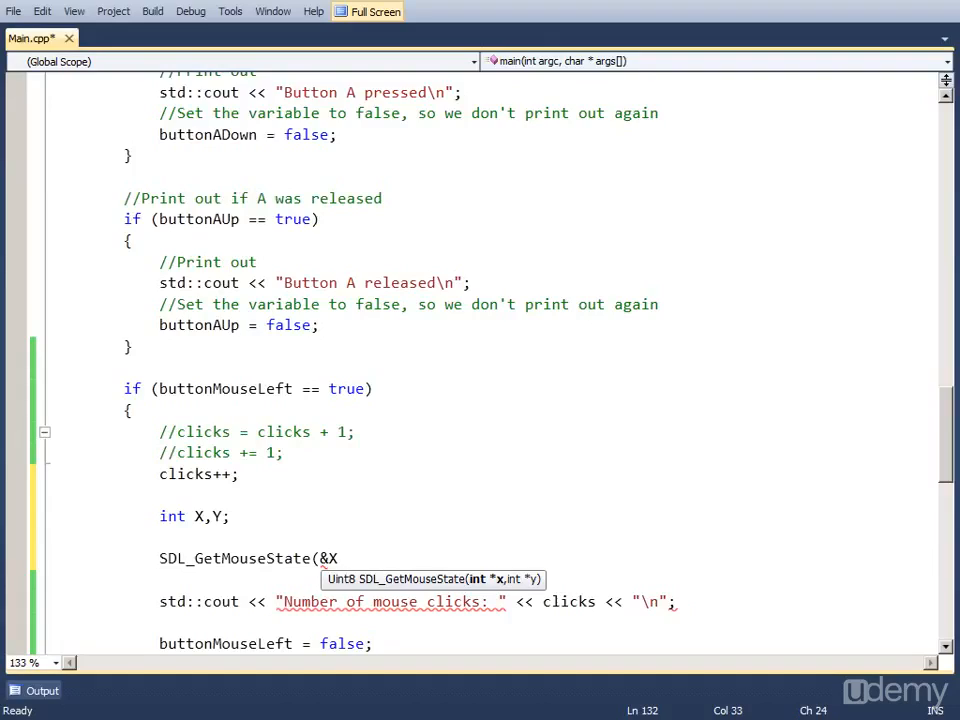
pyautogui.write(', &')
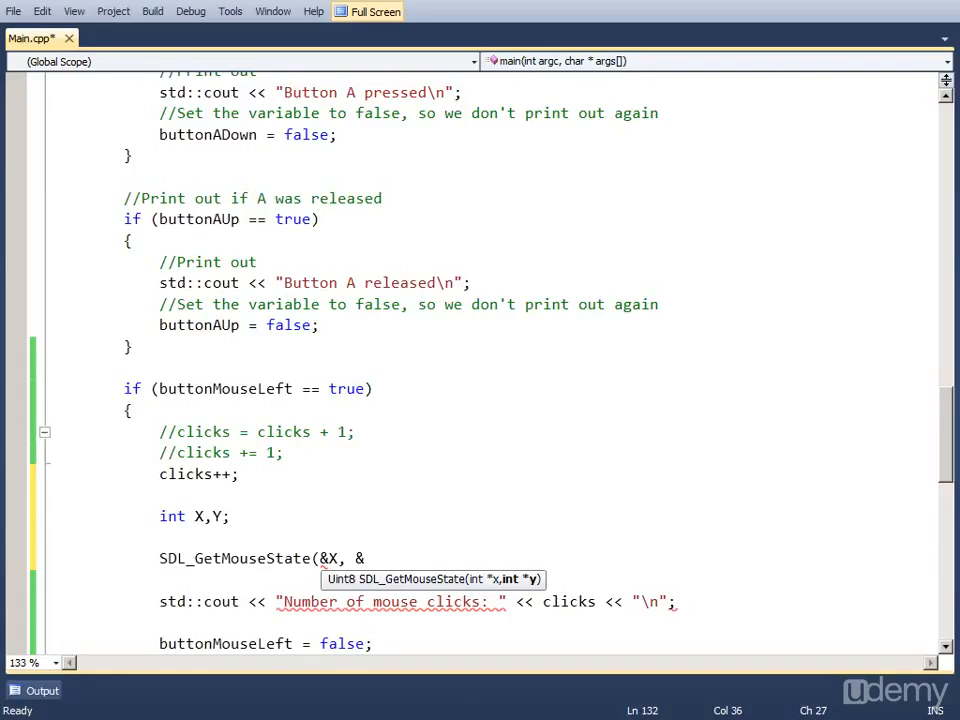
pyautogui.write('Y);')
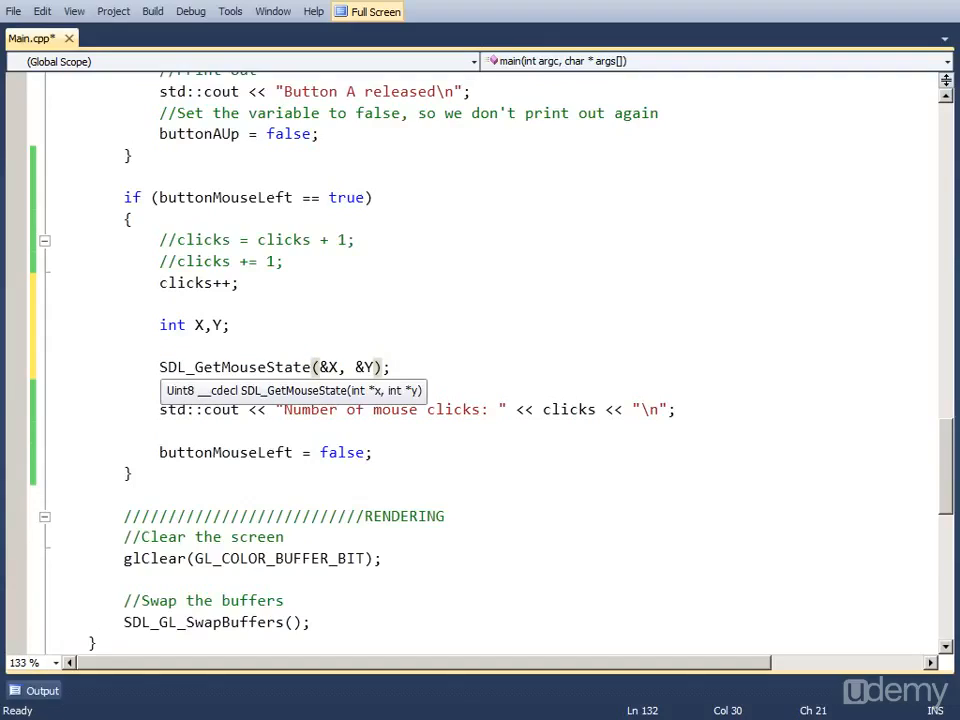
pyautogui.doubleClick(234, 368)
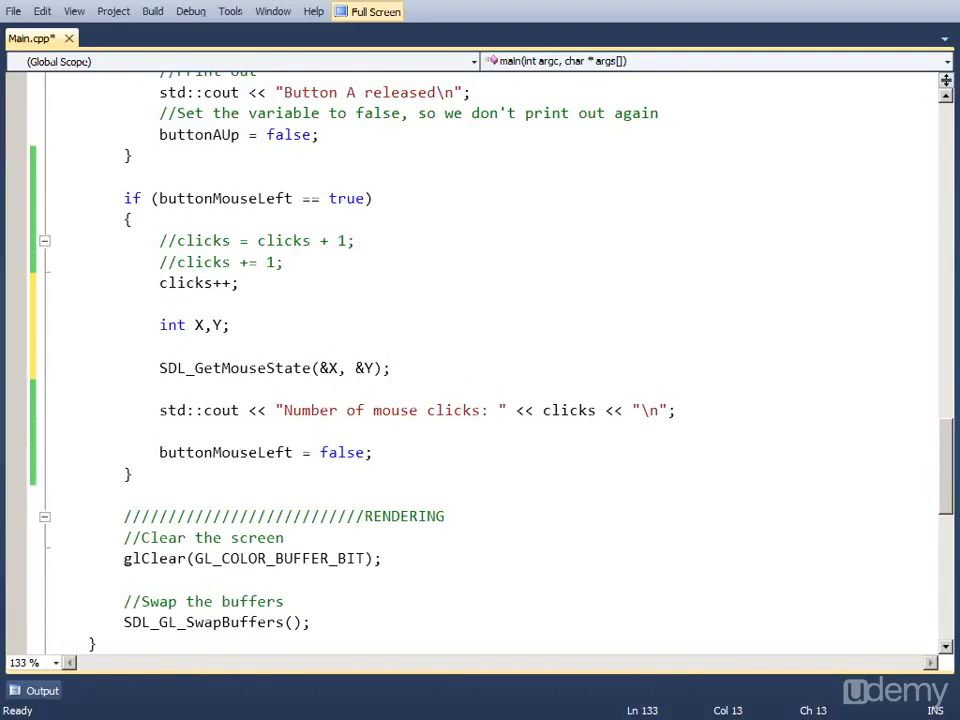
# Step: Append ", The coordinates are: " << X << " " << Y << "\n" to the cout line after clicks
pyautogui.click(656, 410)
pyautogui.write(', ')
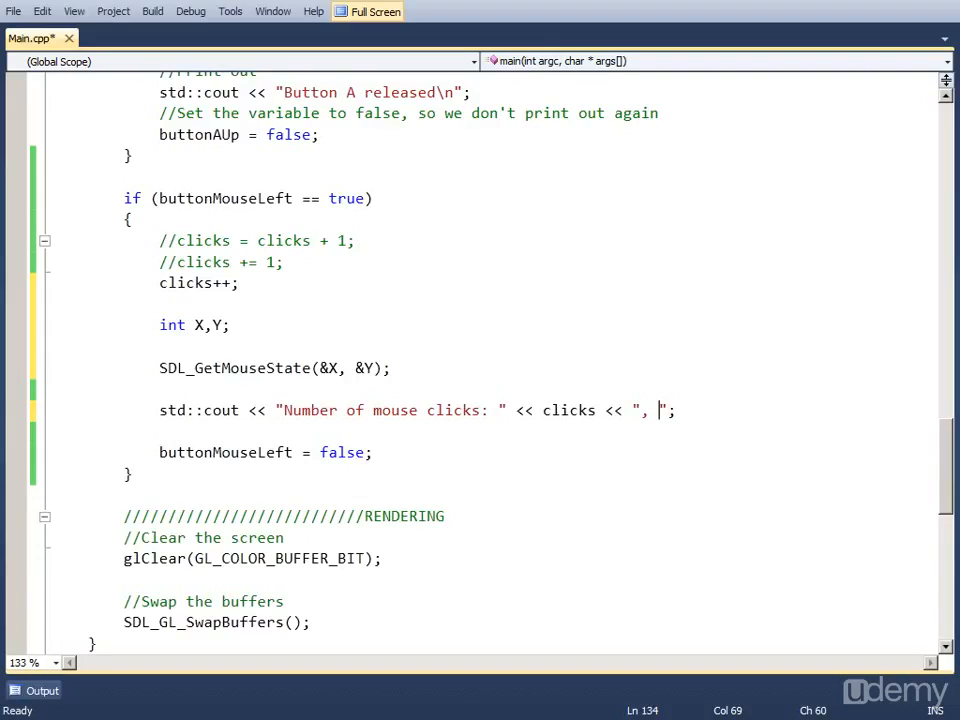
pyautogui.write('The co')
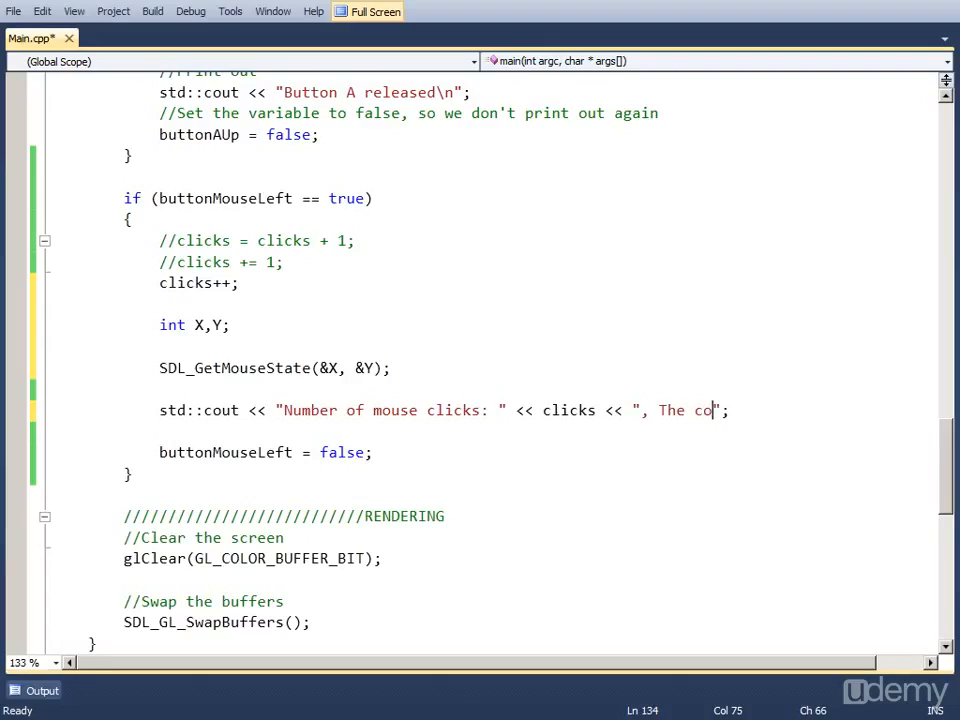
pyautogui.write('ordinates are:')
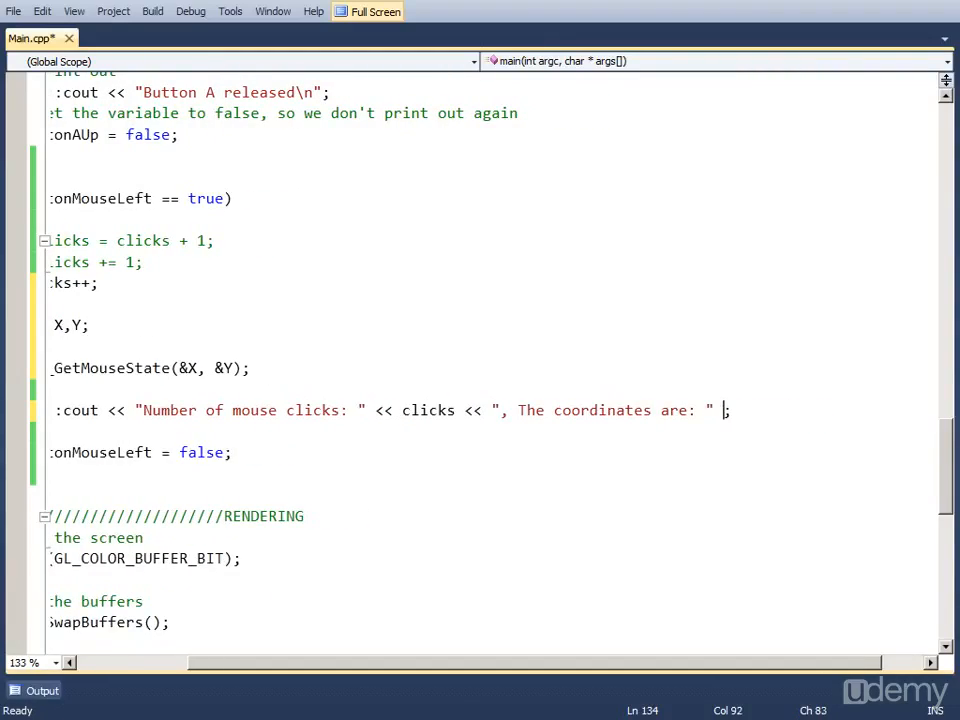
pyautogui.write('<< X <<')
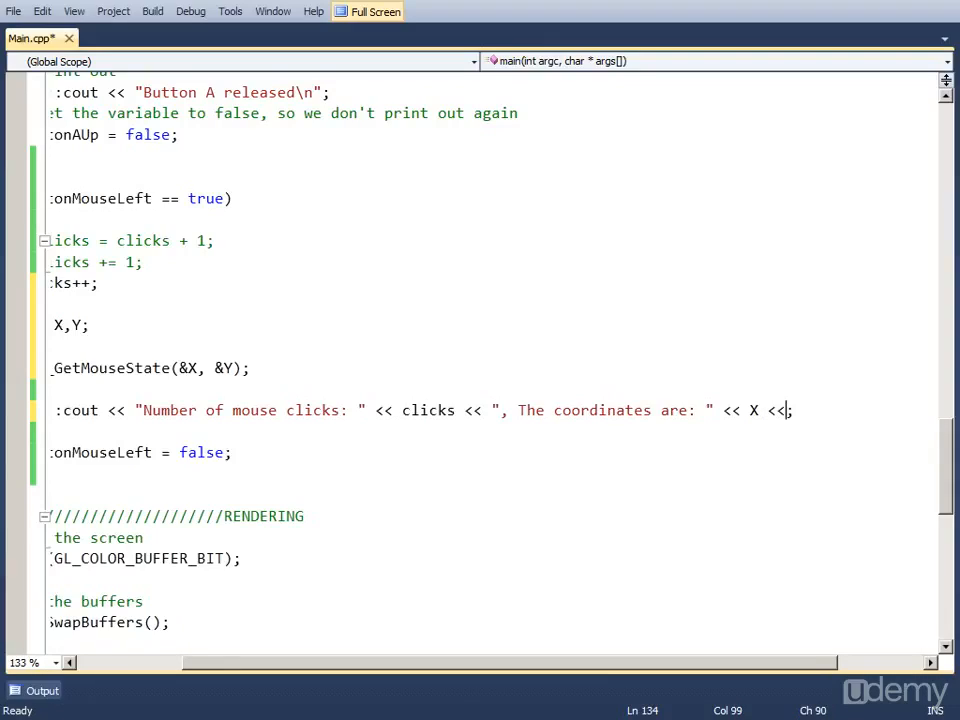
pyautogui.write('" " ;')
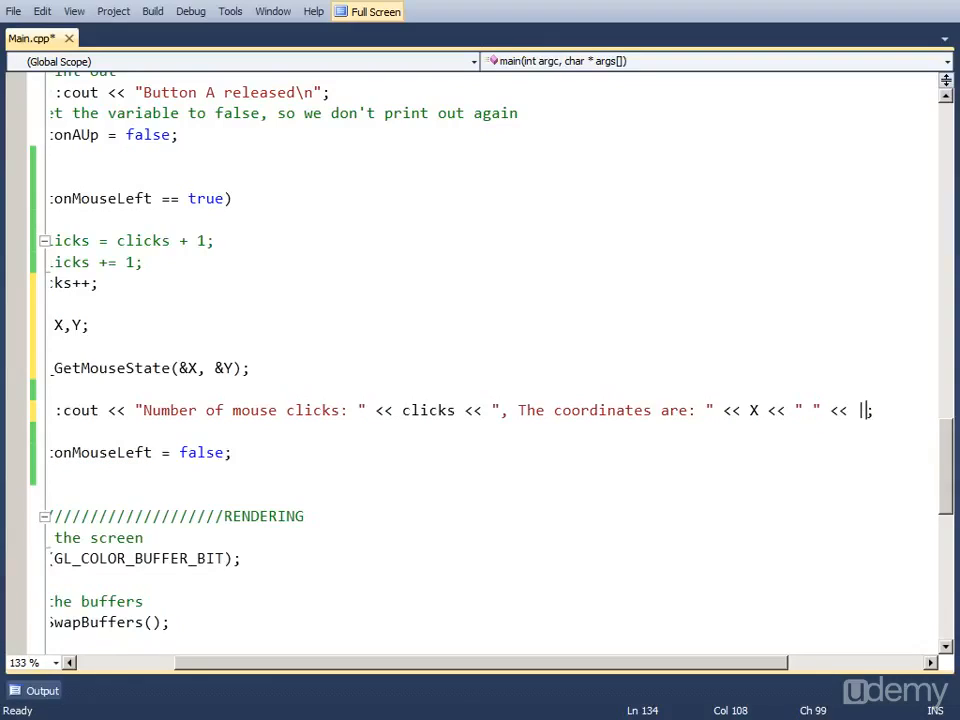
pyautogui.write('Y <<')
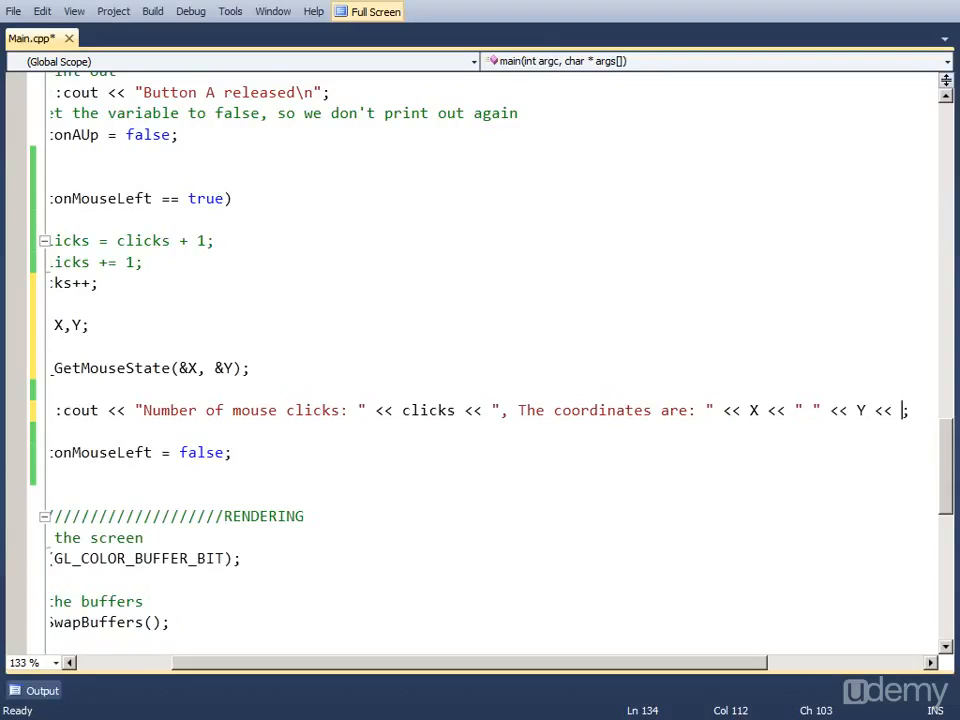
pyautogui.write('\\n')
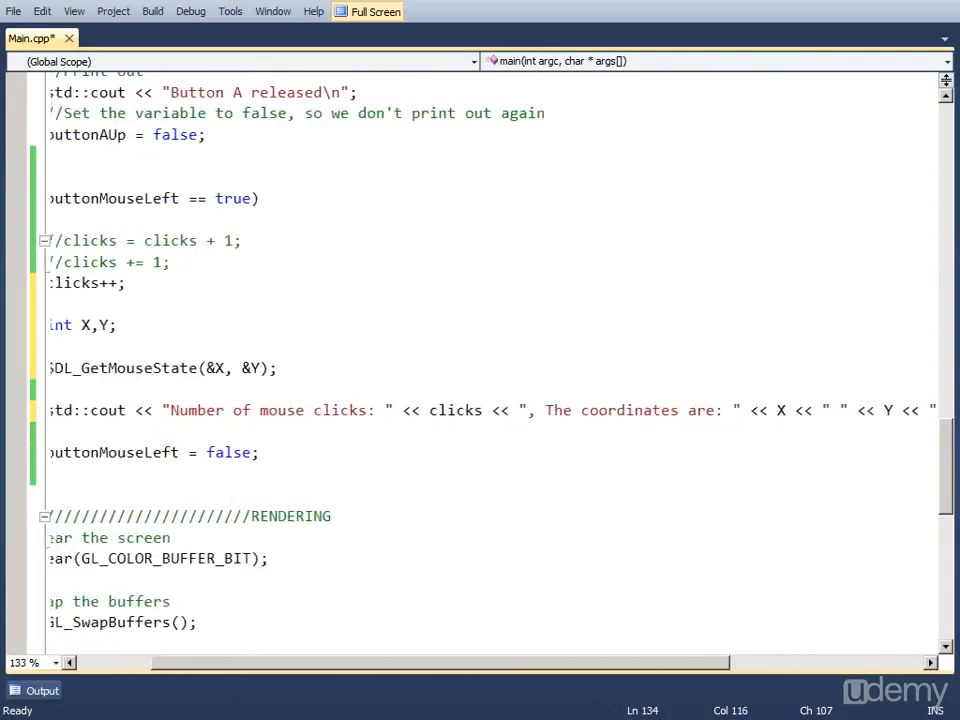
pyautogui.hscroll(-3)
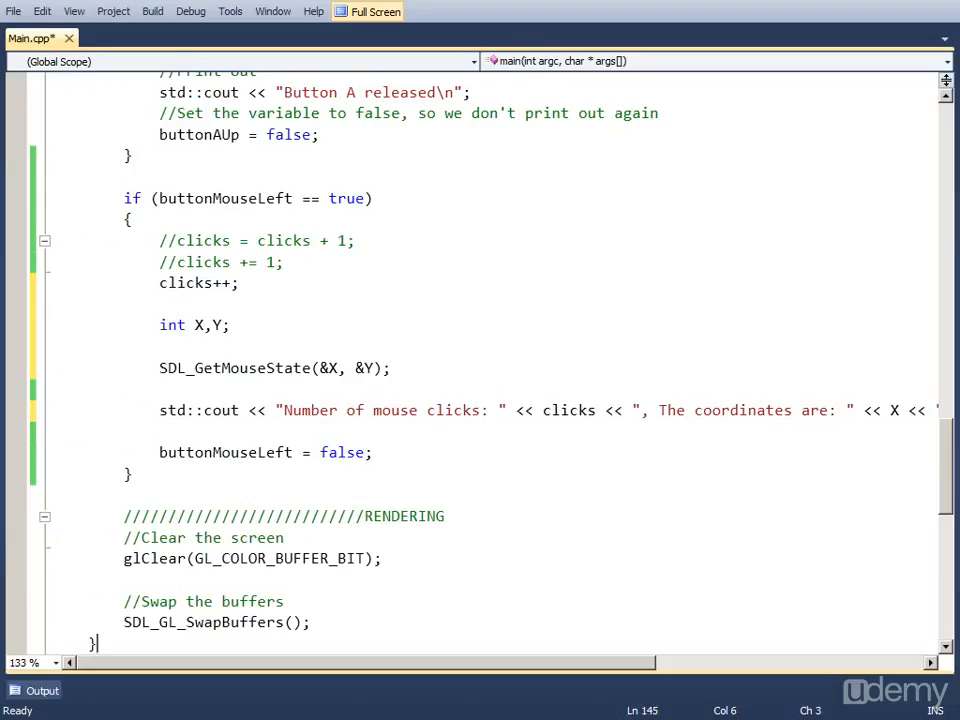
pyautogui.hscroll(3)
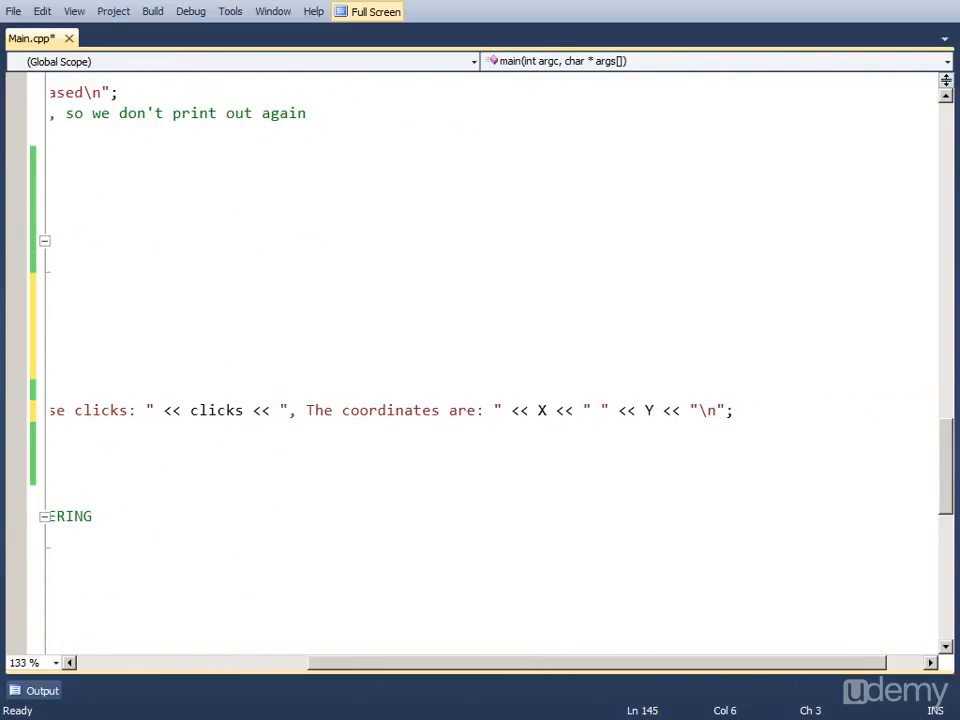
pyautogui.moveTo(288, 410); pyautogui.dragTo(486, 410)
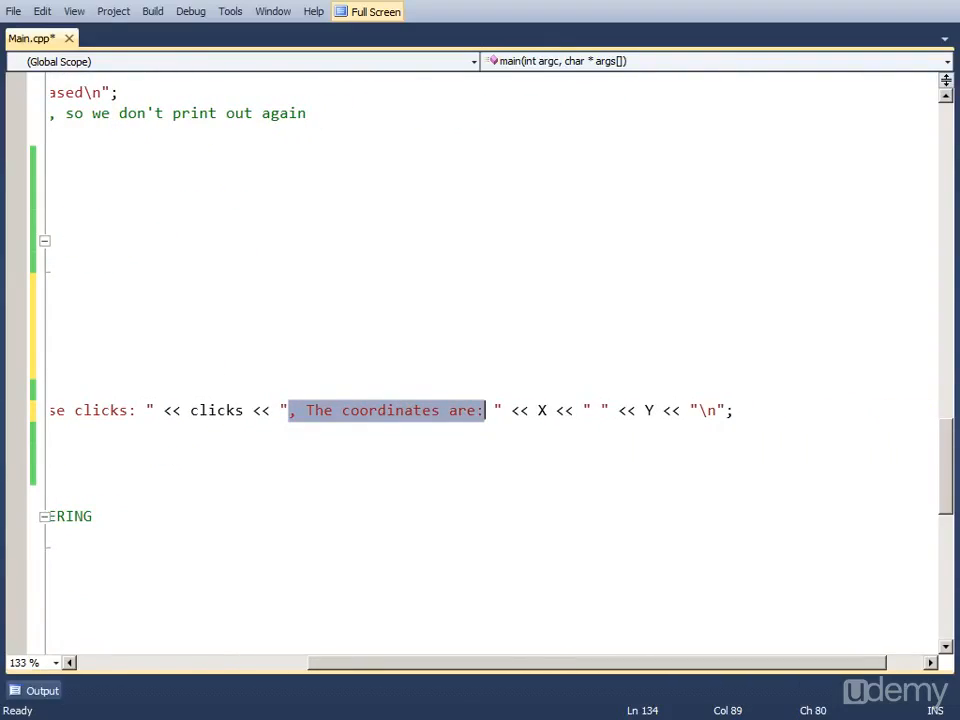
pyautogui.press('Right')
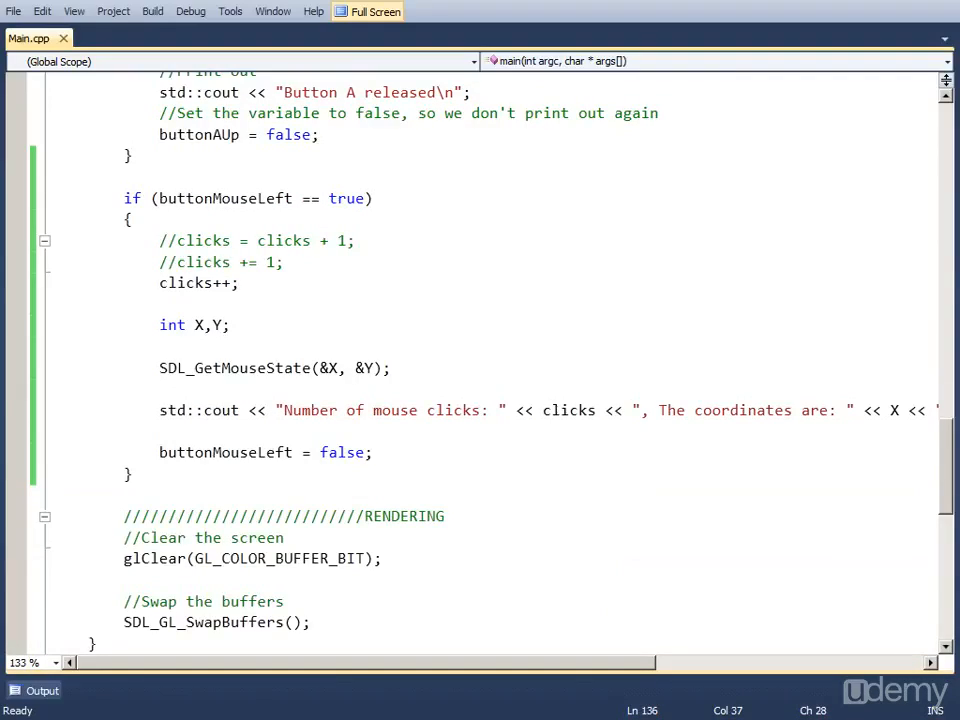
# Step: Save Main.cpp with the click count and coordinate message
pyautogui.click(372, 452)
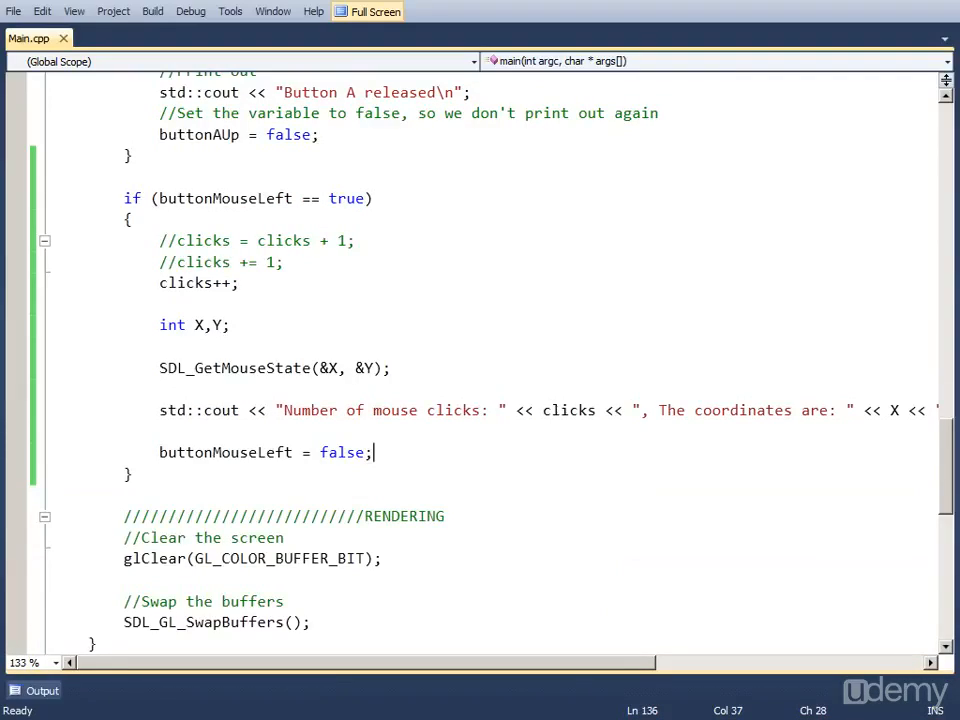